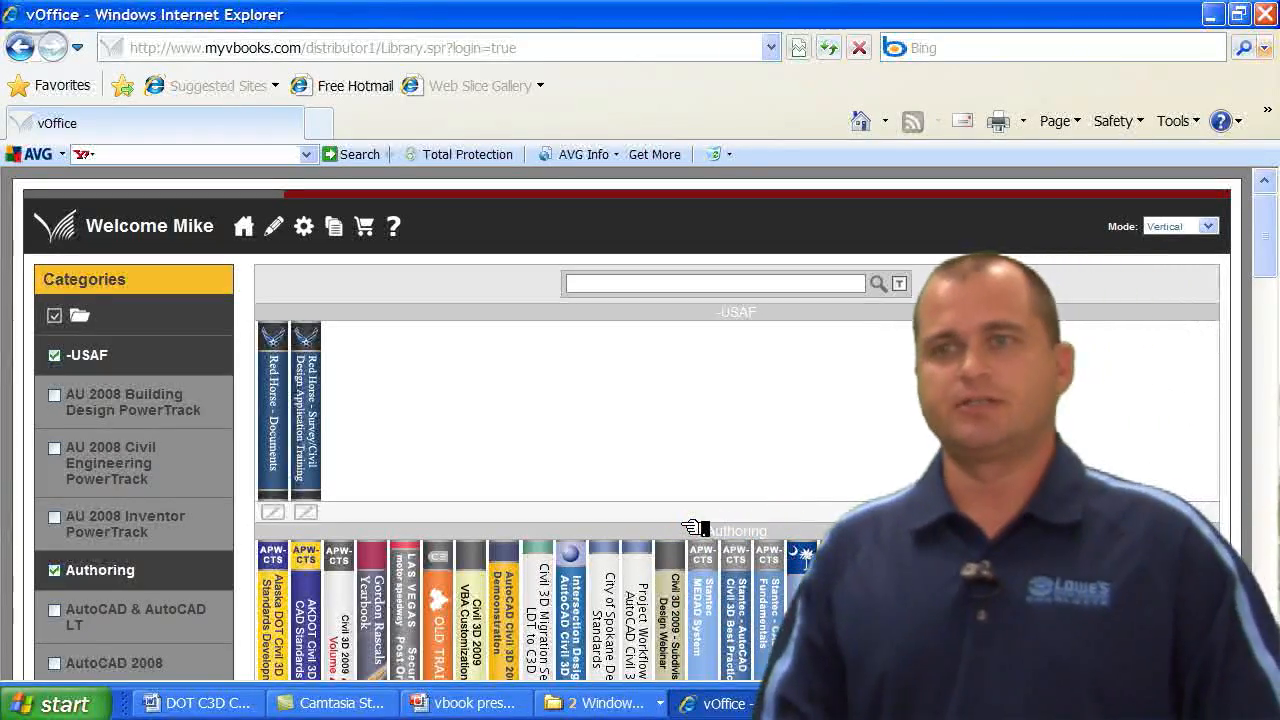
Scroll the library past the Authoring and Civil 3D 2010 shelves to the Essentials Course lecture and exercise vBooks.
scroll("down", 3)
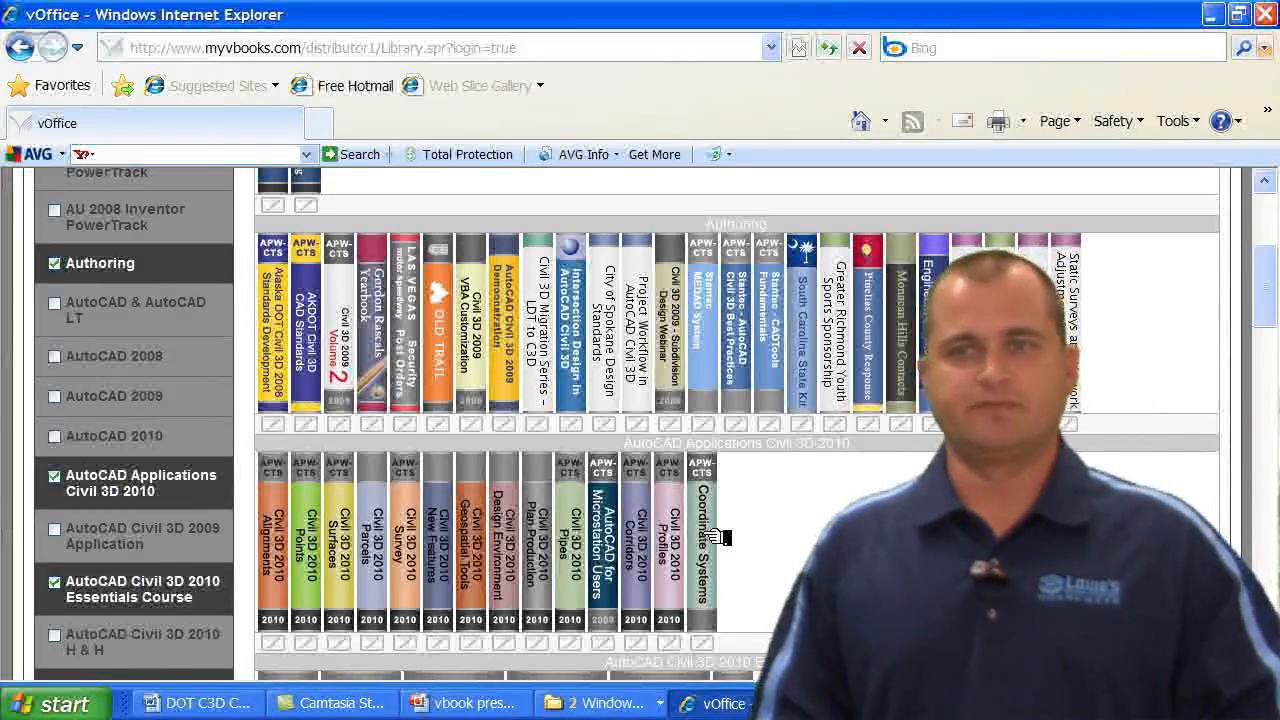
scroll("down", 3)
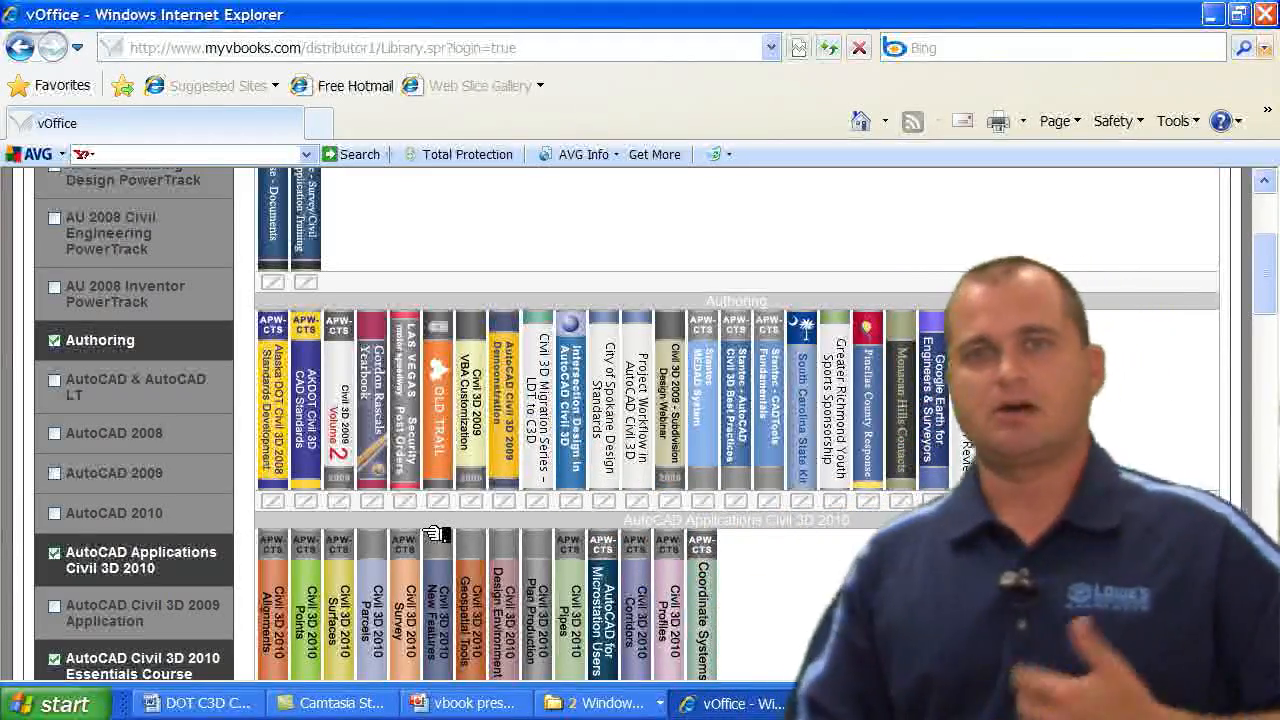
scroll("up", 3)
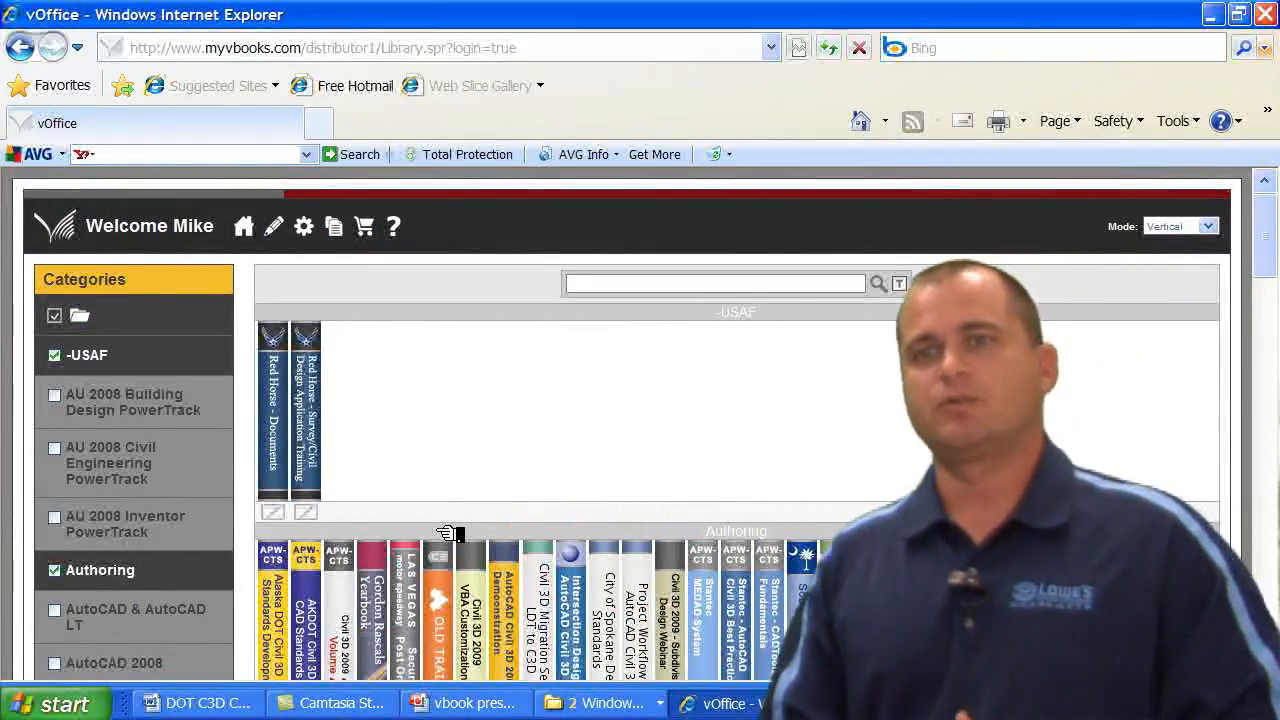
scroll("down", 3)
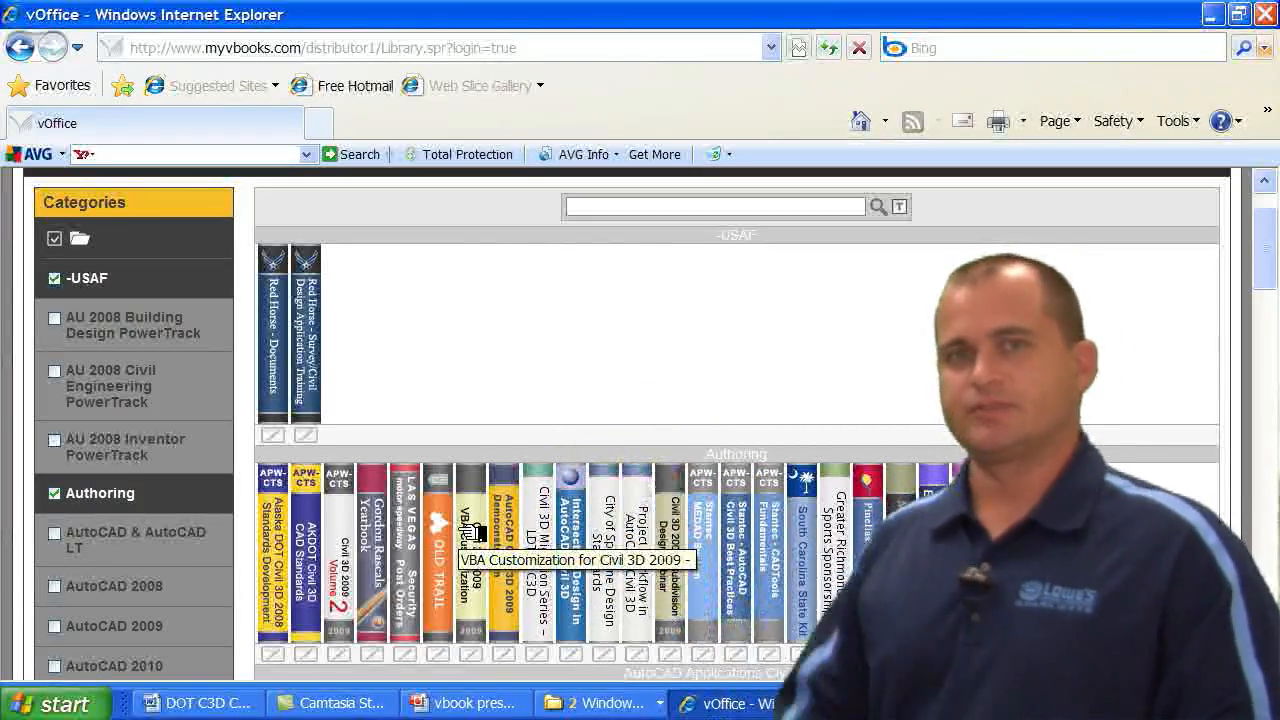
scroll("down", 3)
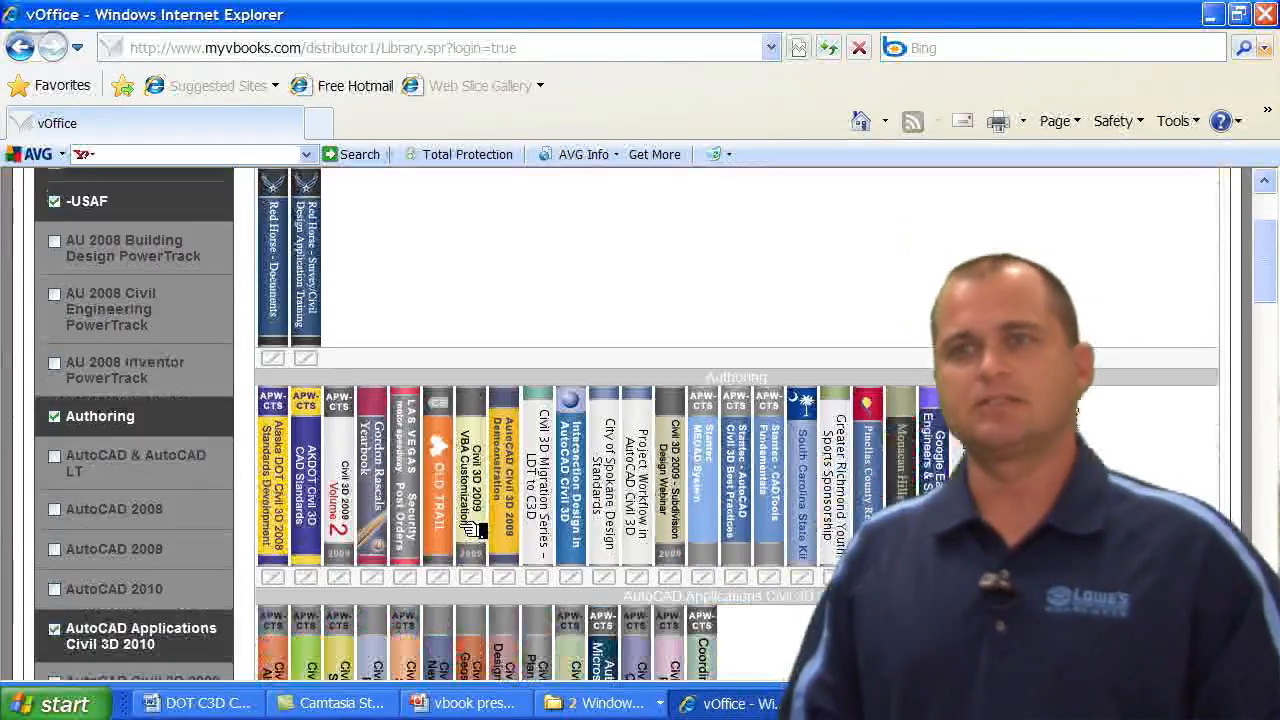
scroll("down", 3)
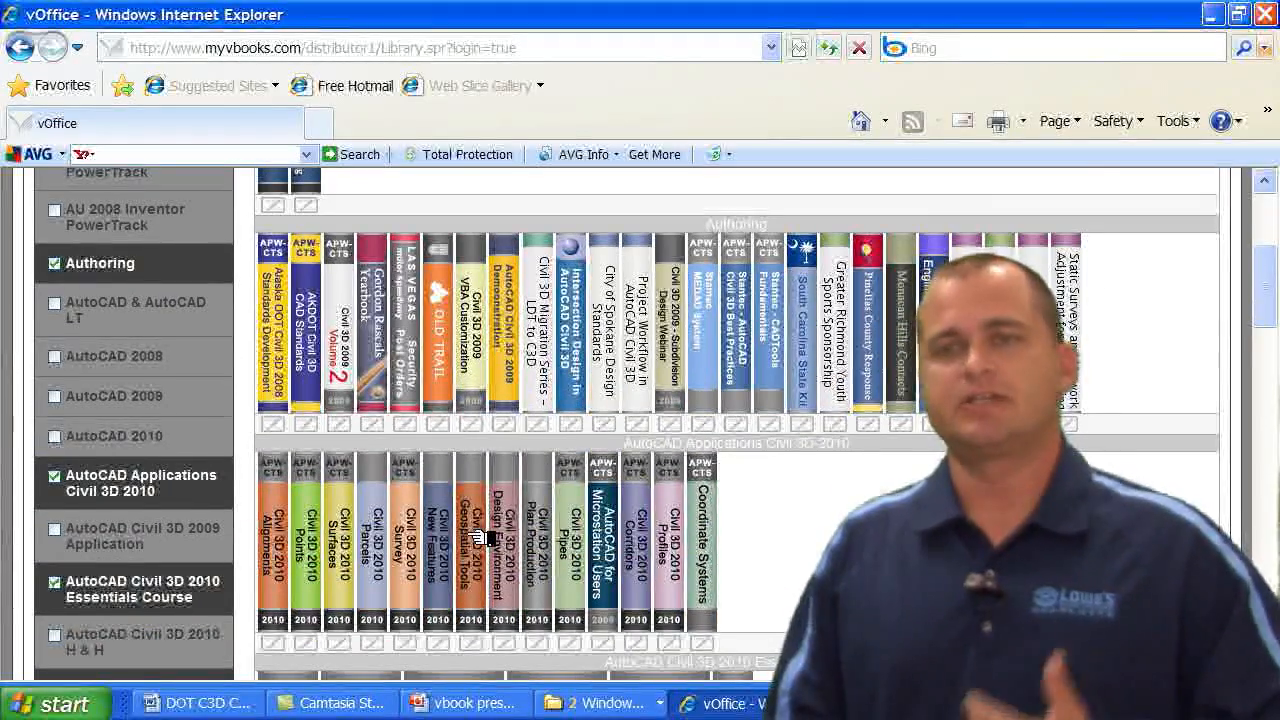
scroll("down", 3)
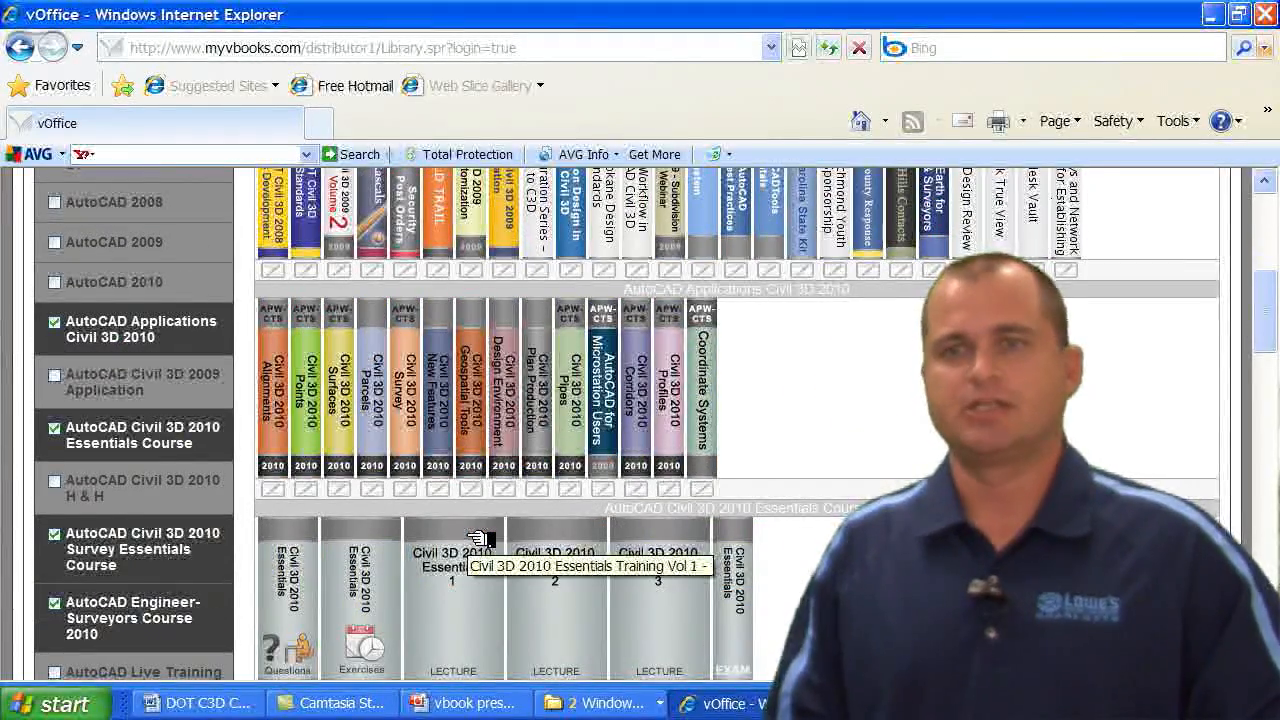
scroll("down", 3)
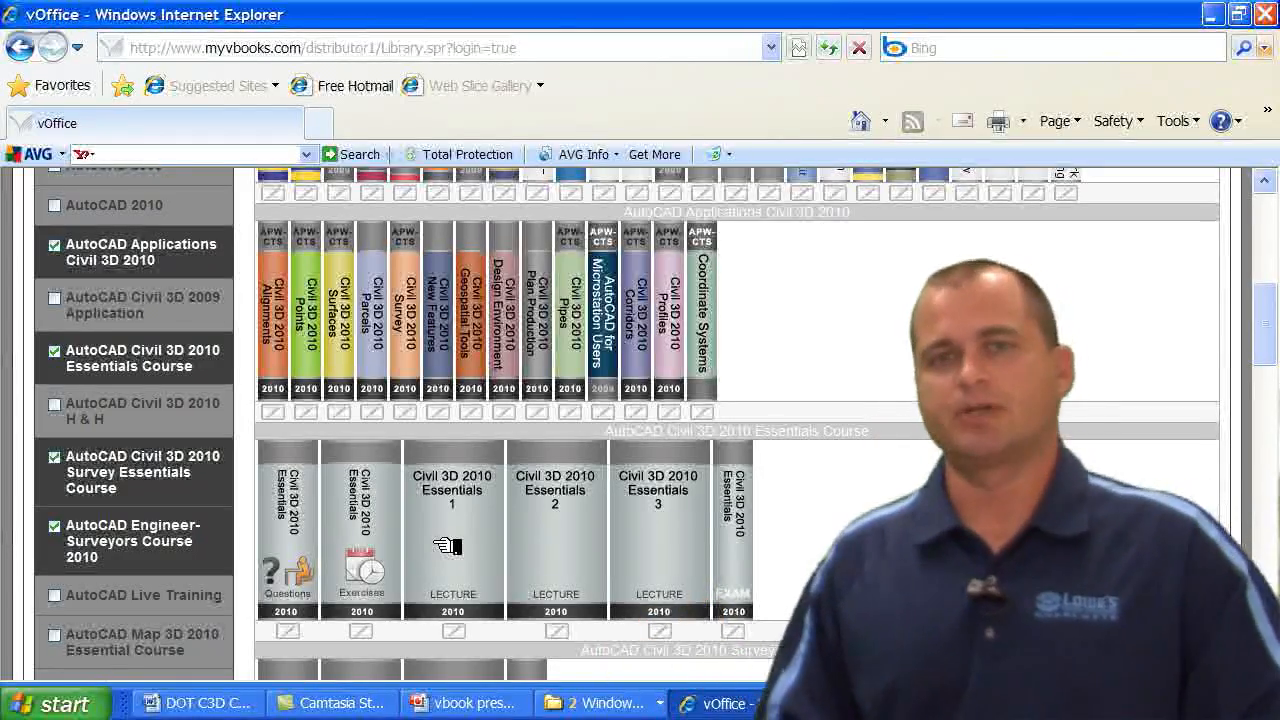
mouse_move(450, 548)
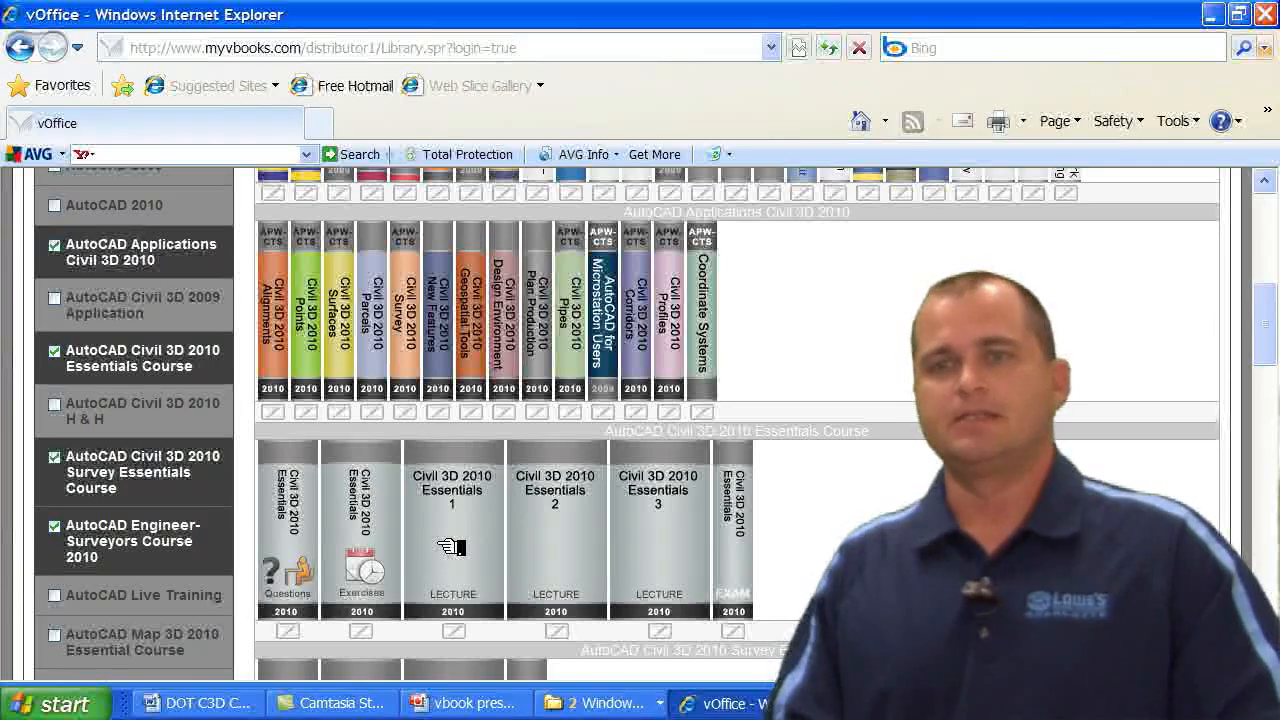
View the Welcome Screen page of the Civil 3D 2010 Essentials exercises vBook, then close it back to the shelves.
left_click(452, 530)
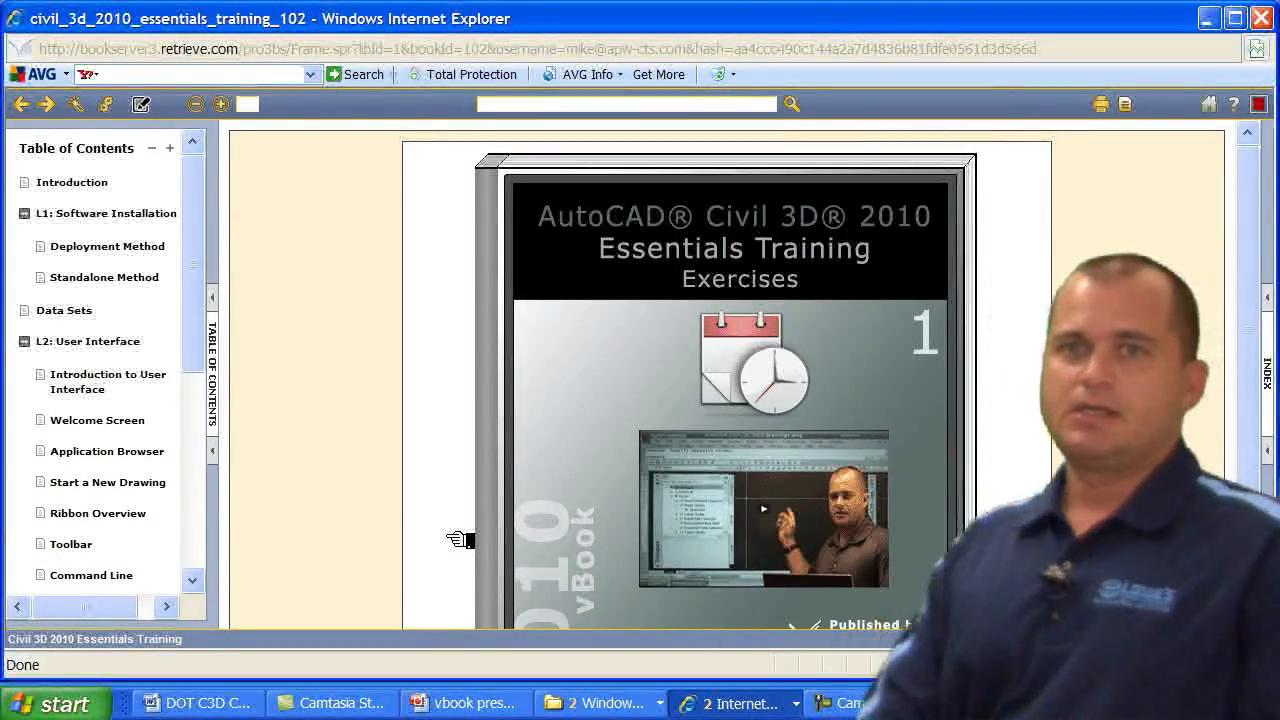
mouse_move(100, 246)
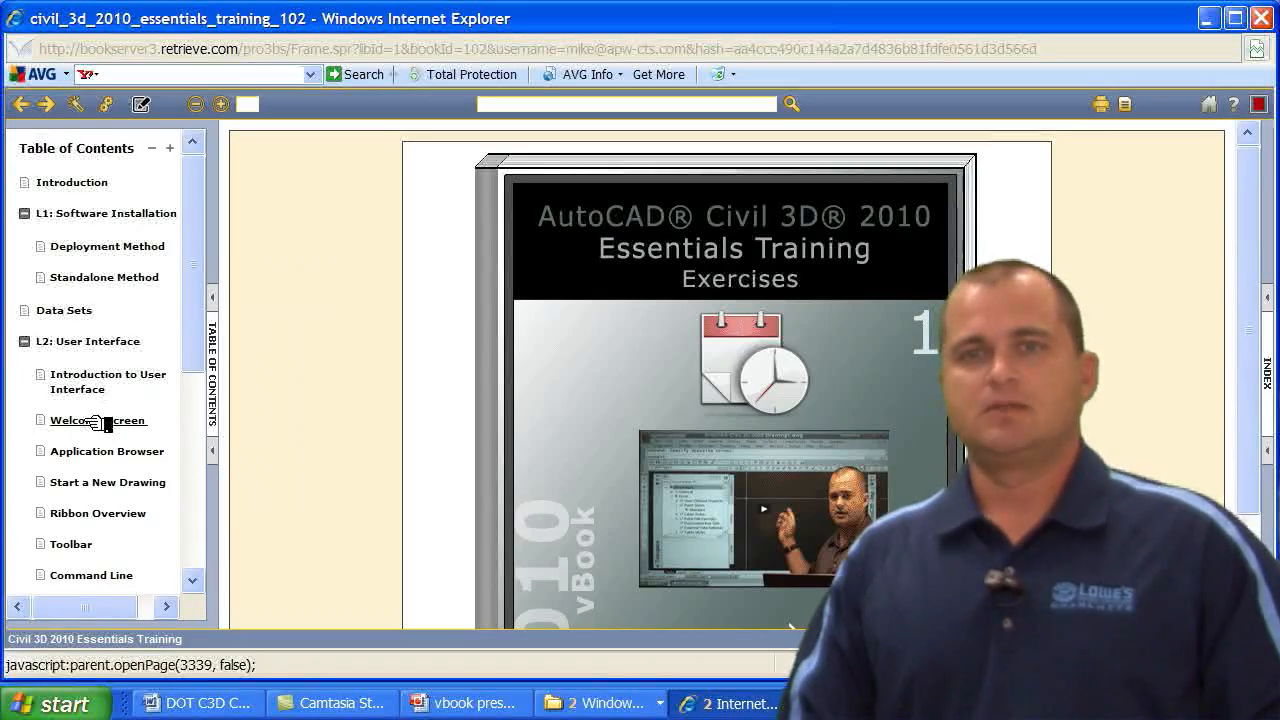
left_click(96, 420)
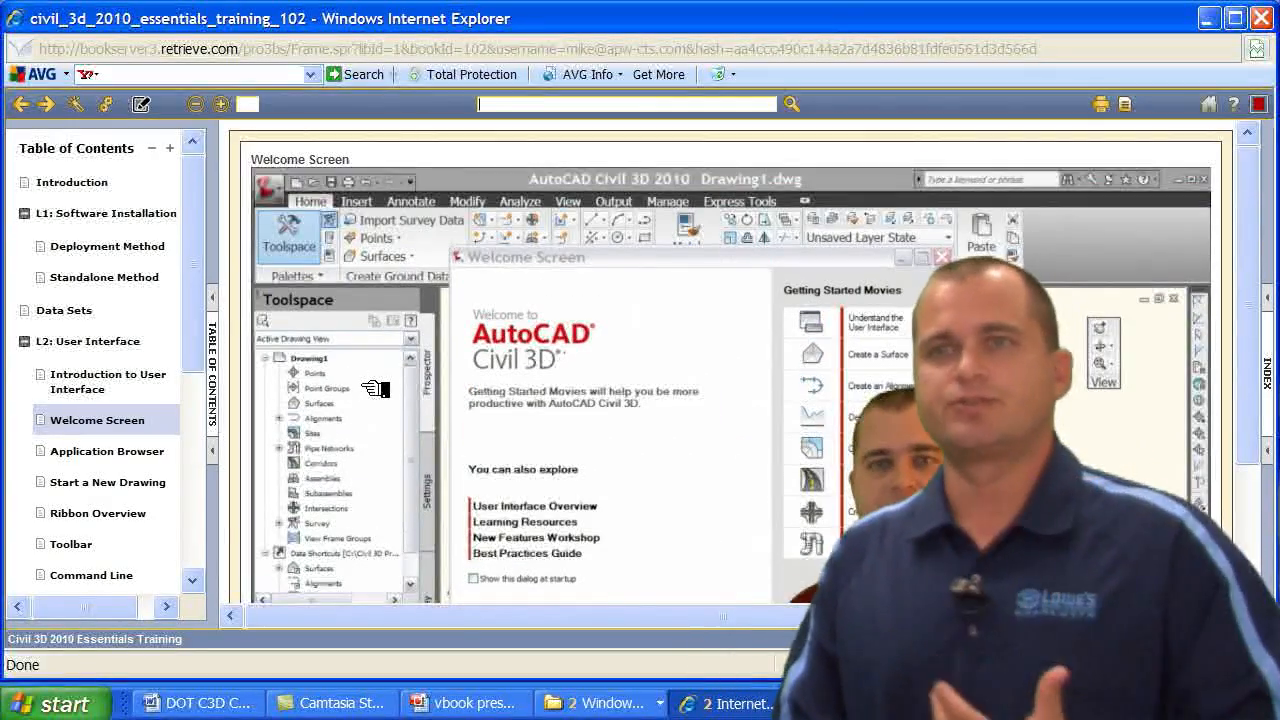
left_click(534, 504)
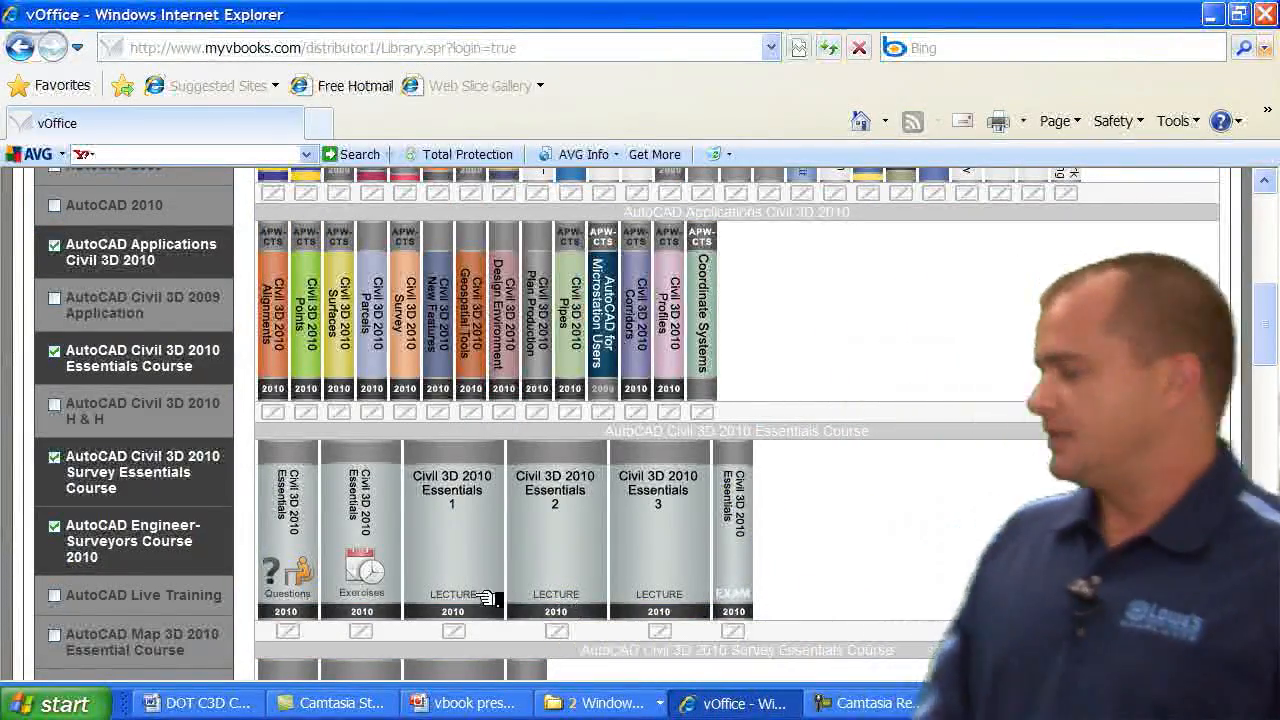
mouse_move(452, 594)
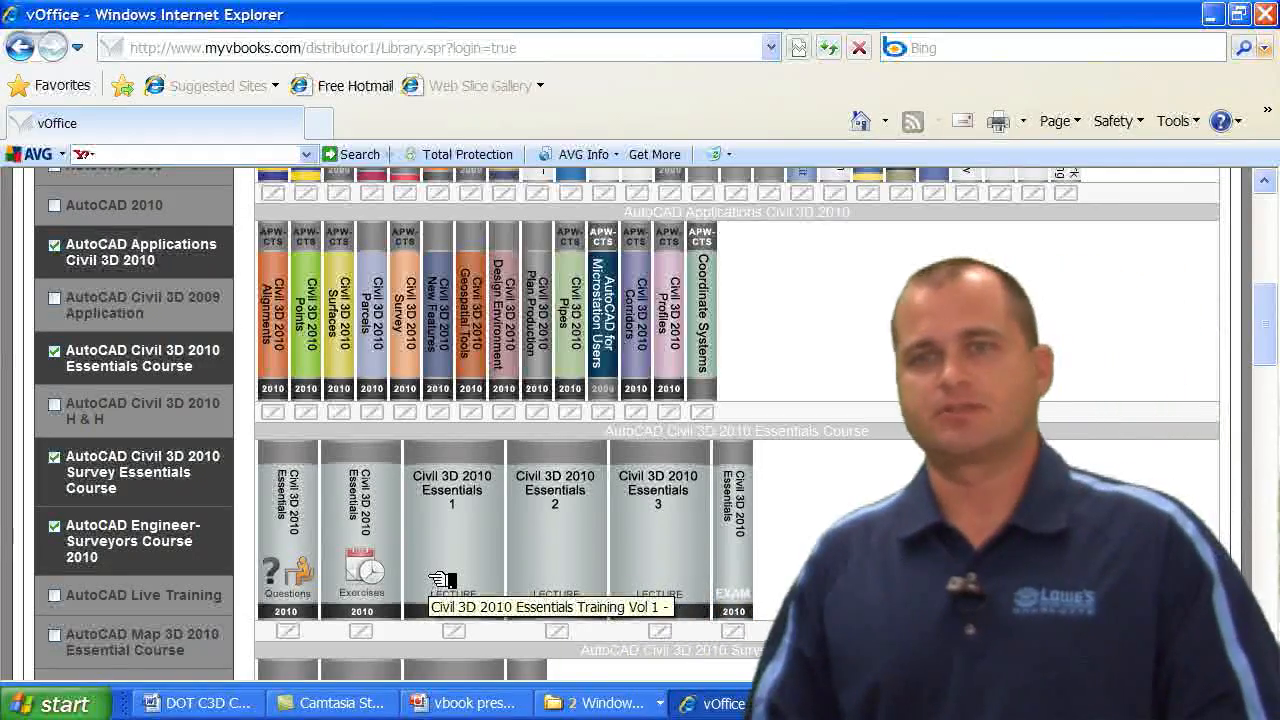
mouse_move(288, 570)
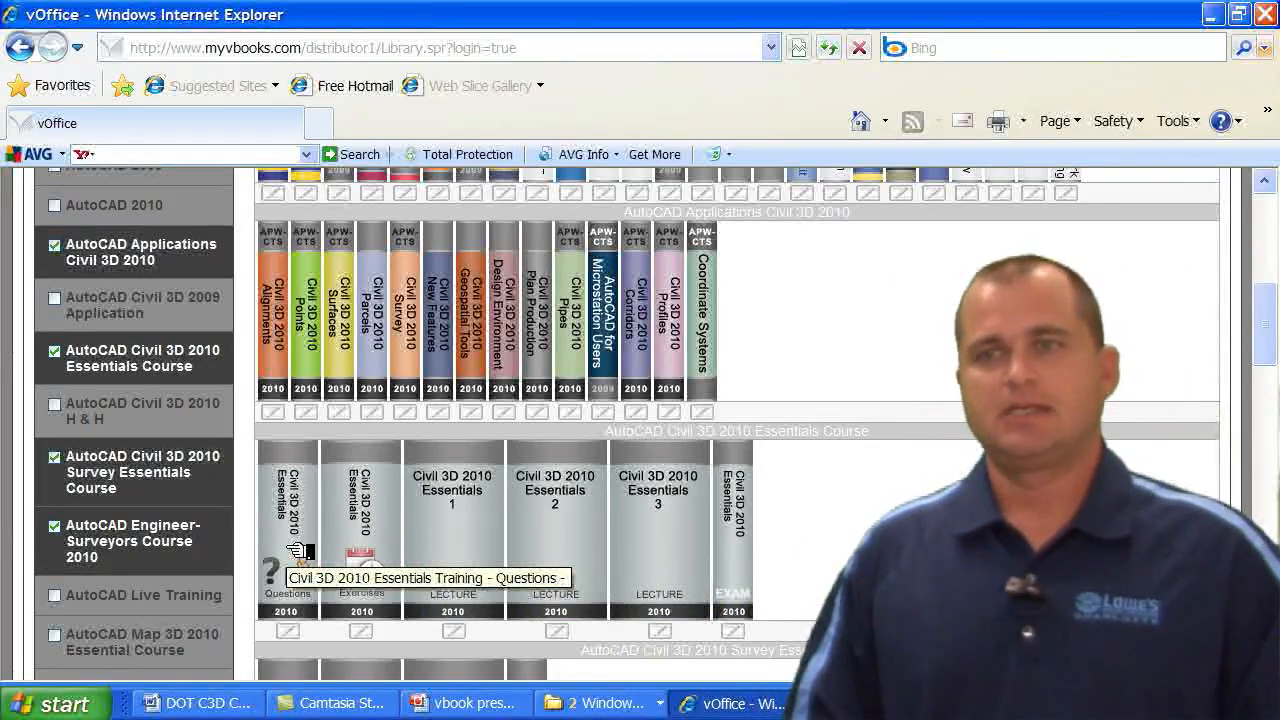
mouse_move(856, 548)
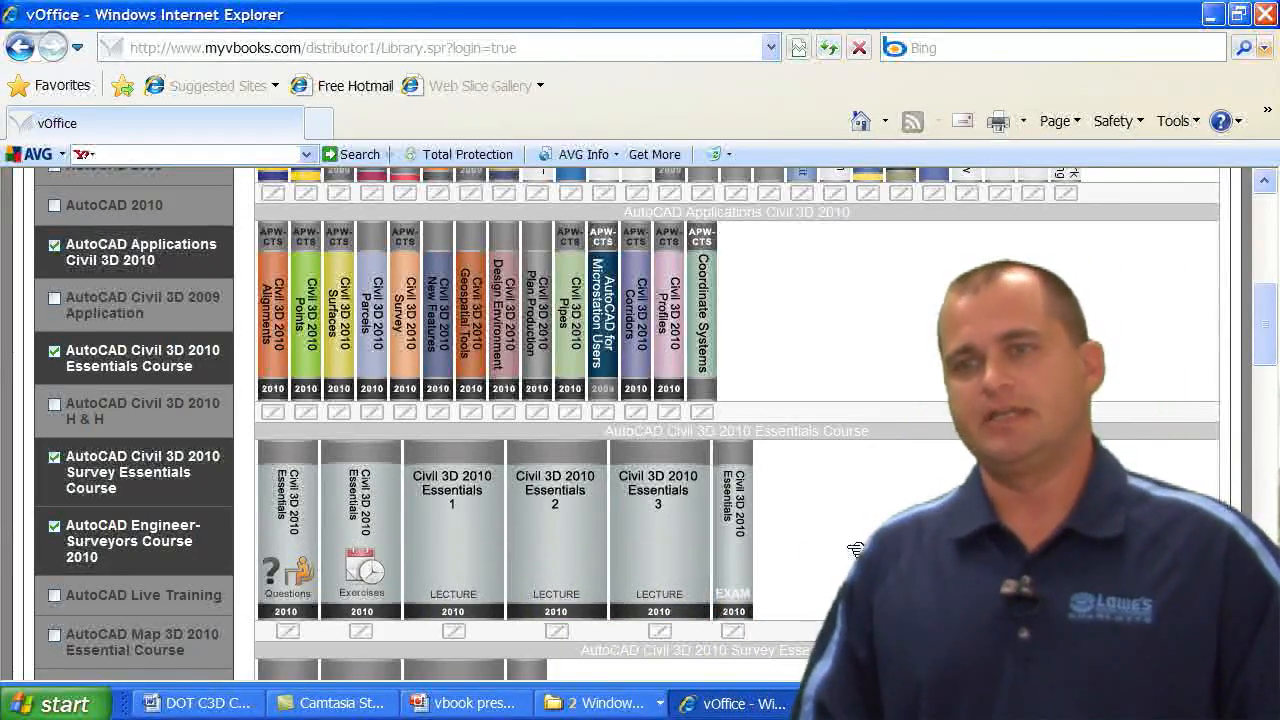
mouse_move(738, 548)
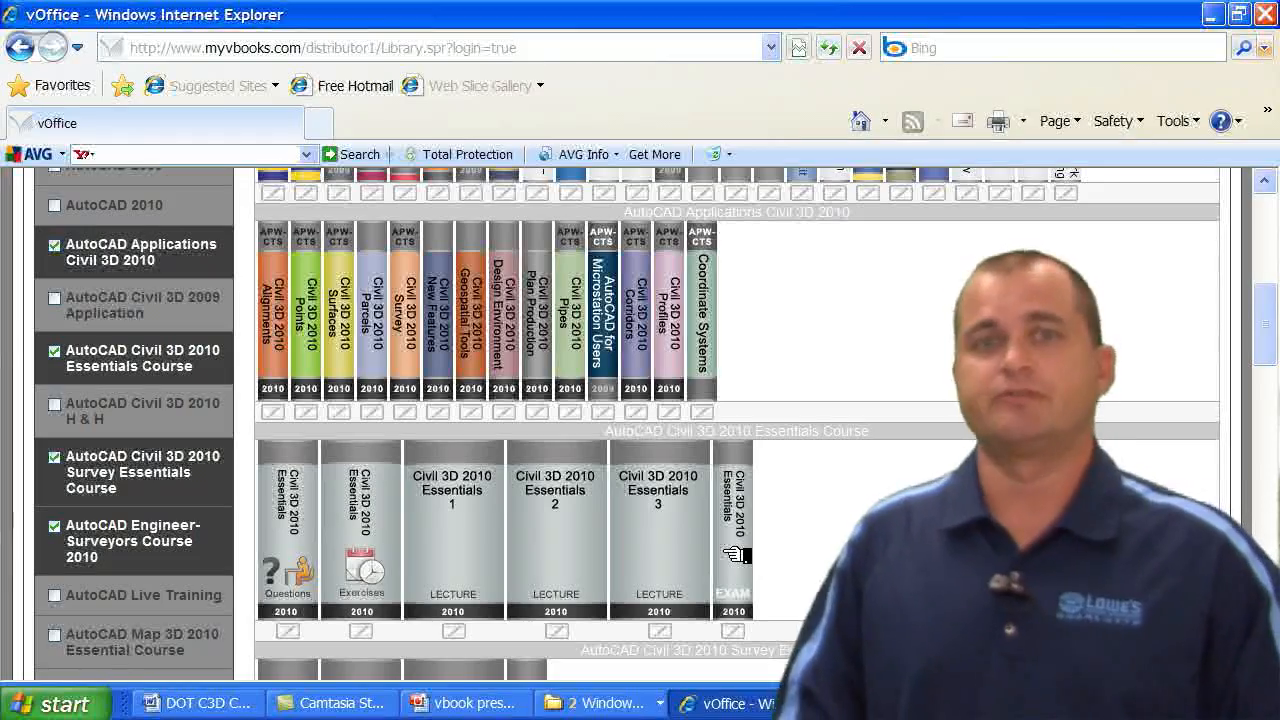
Browse the Company Standards, Map 3D and Miscellaneous shelves down to the Collins Engineering shelf of five books.
scroll("down", 3)
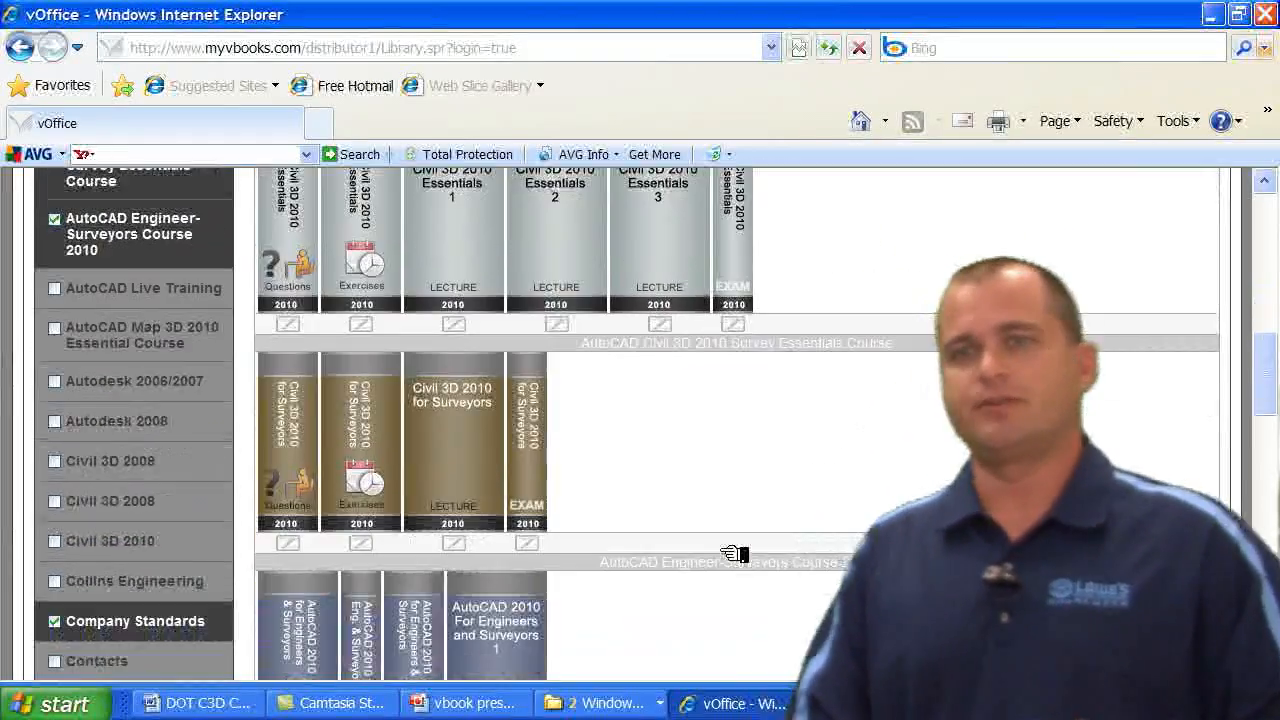
scroll("down", 3)
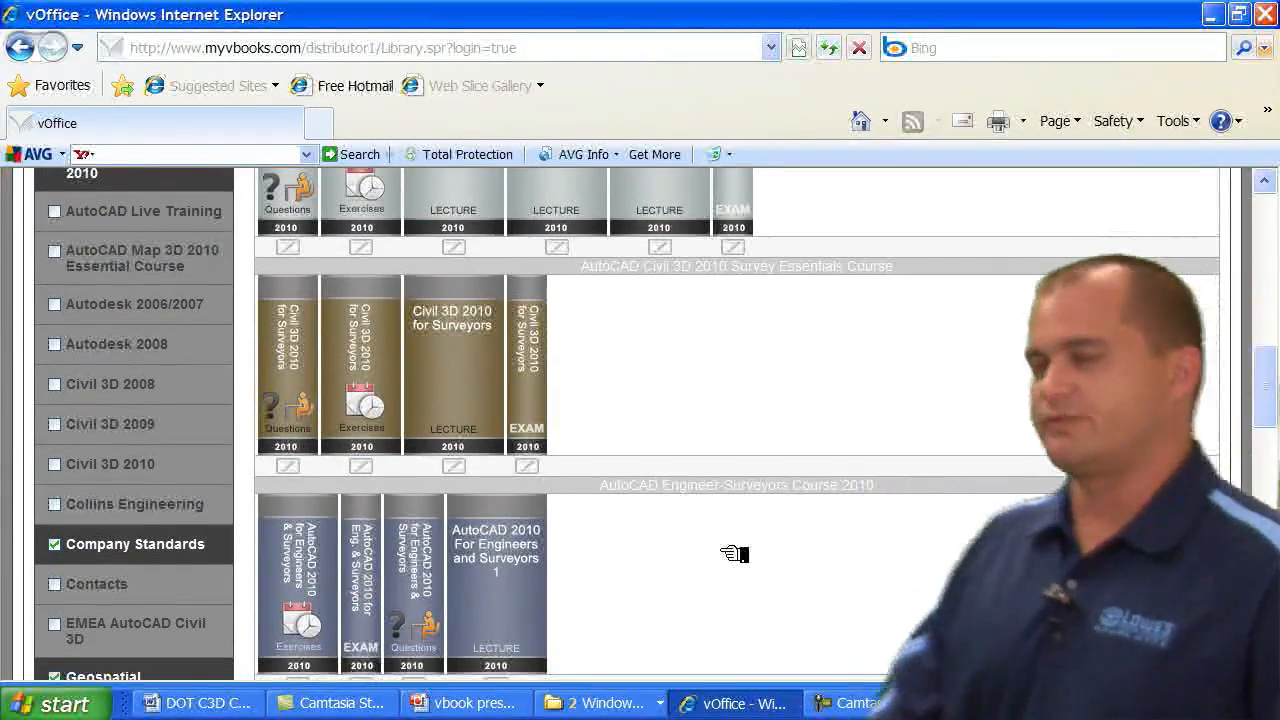
scroll("down", 3)
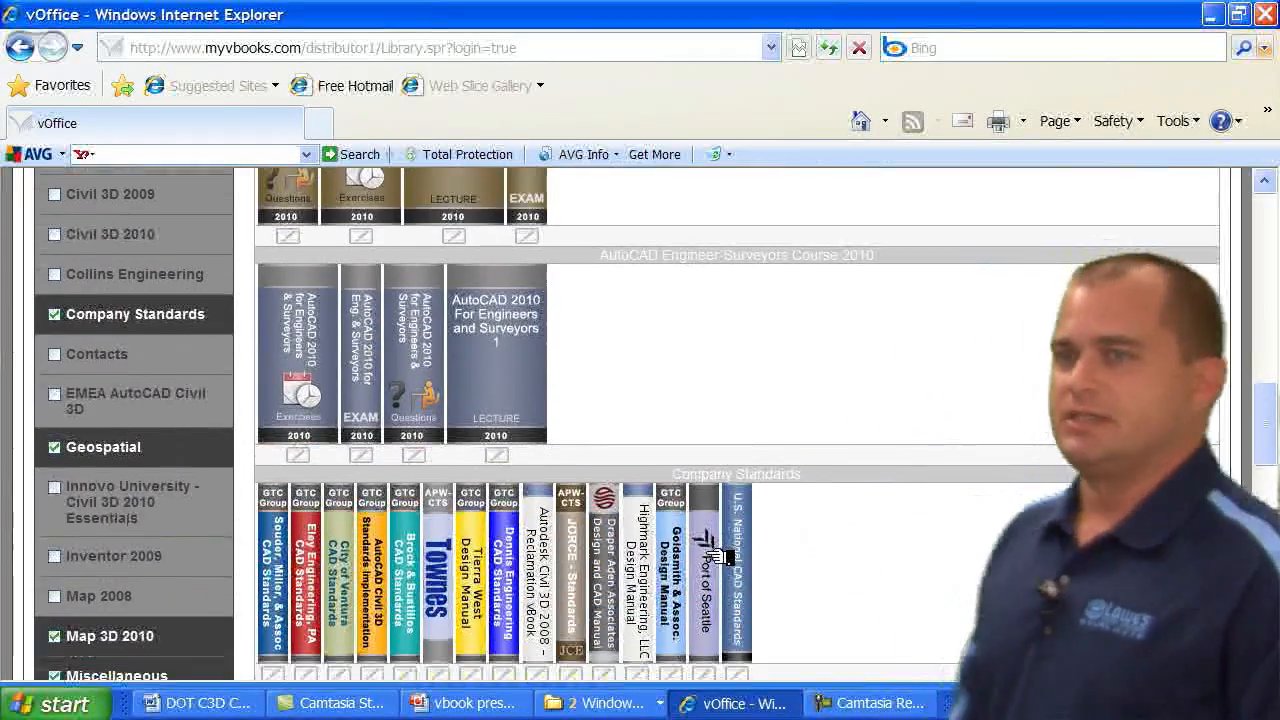
mouse_move(704, 570)
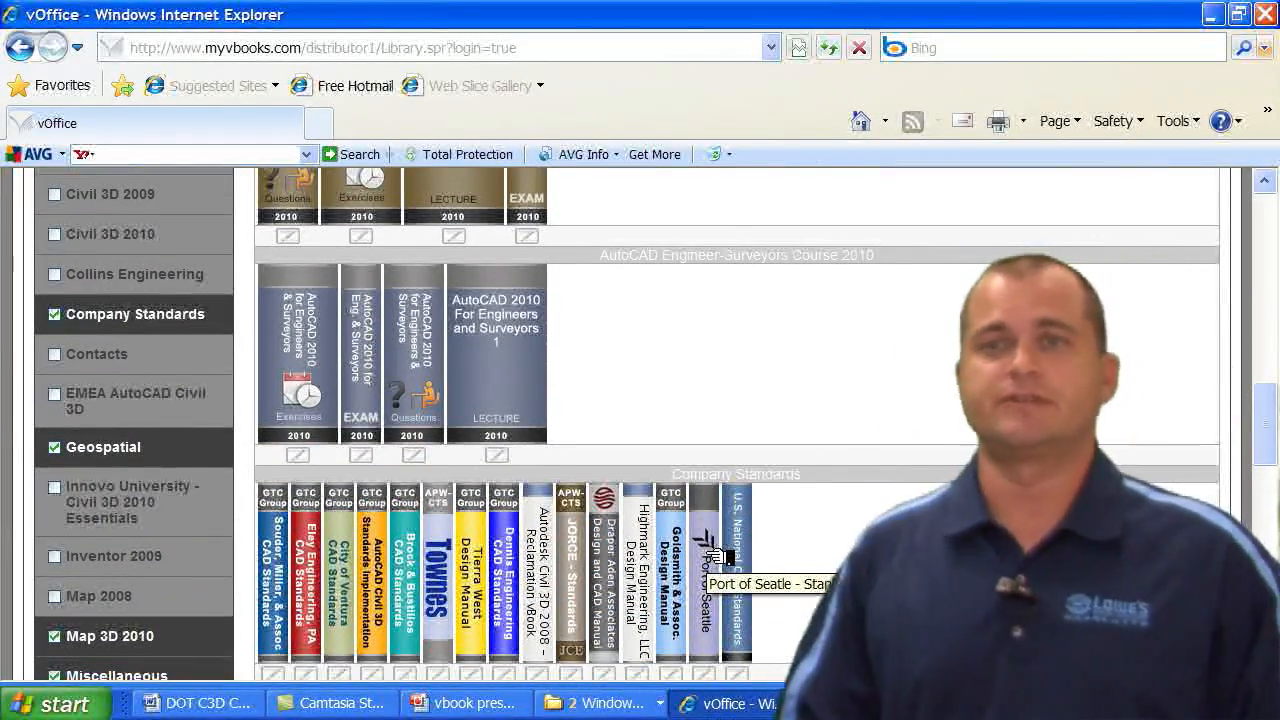
scroll("down", 3)
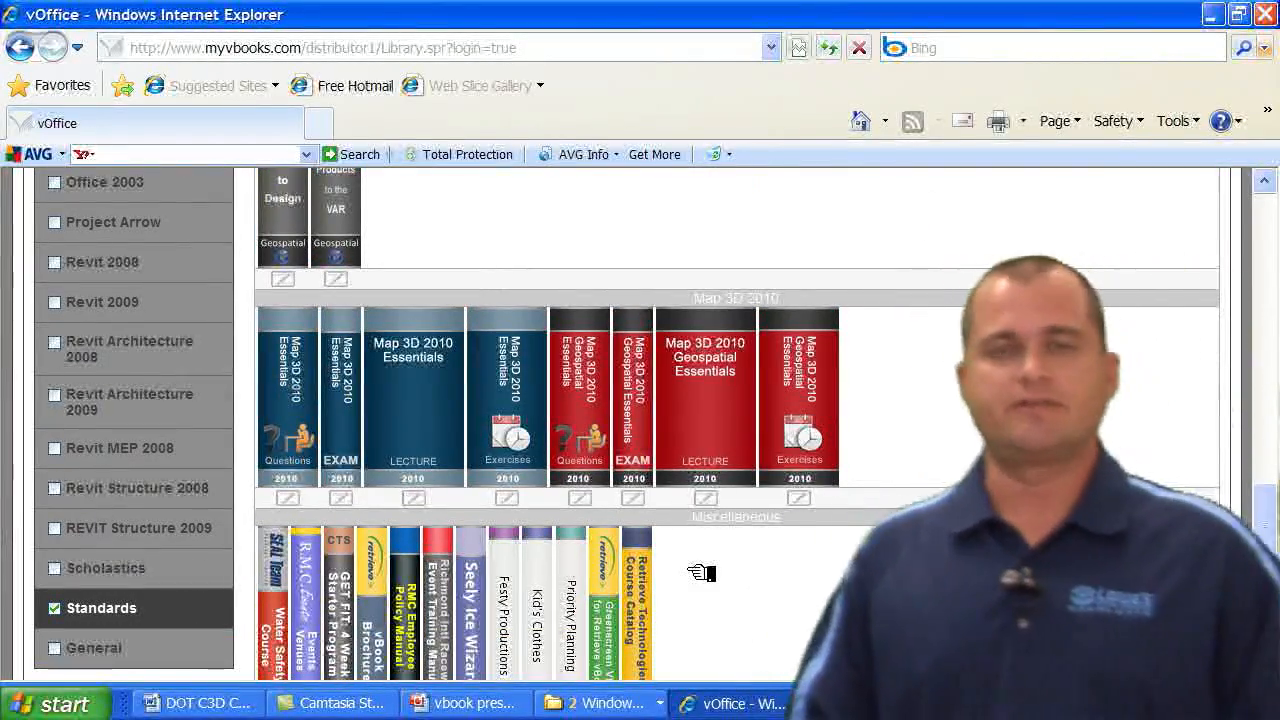
scroll("down", 3)
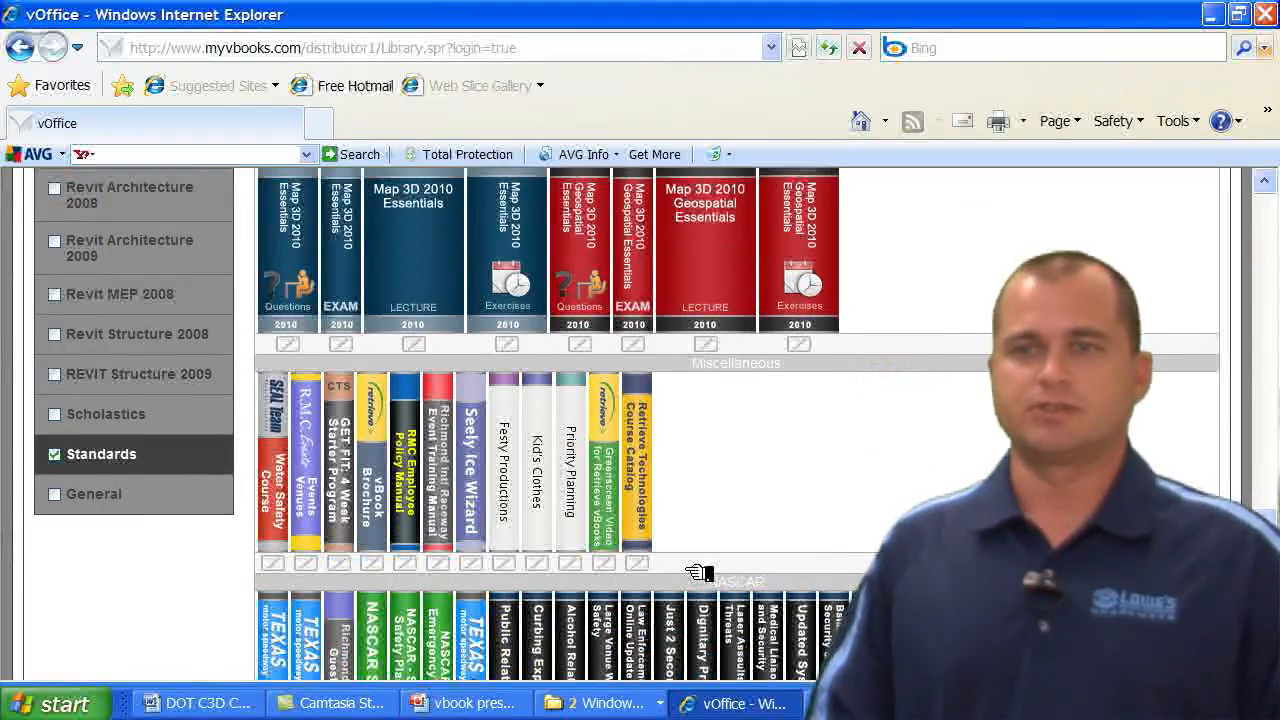
scroll("up", 3)
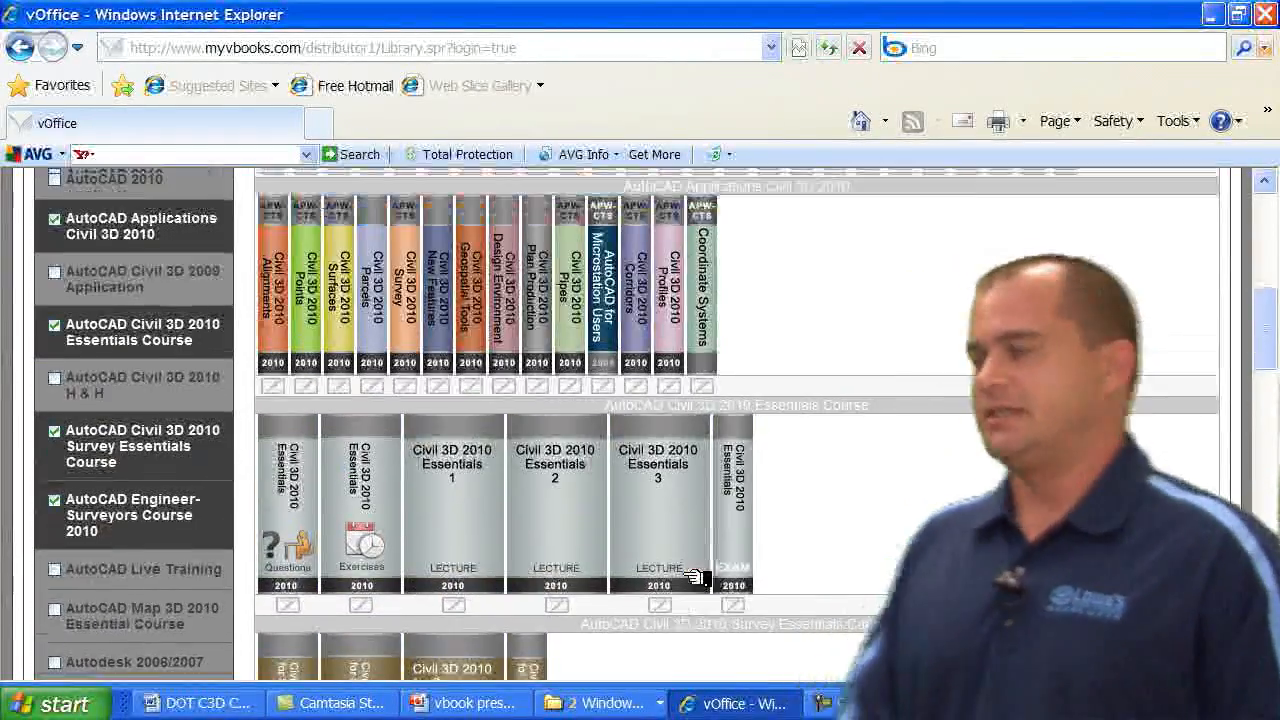
scroll("up", 3)
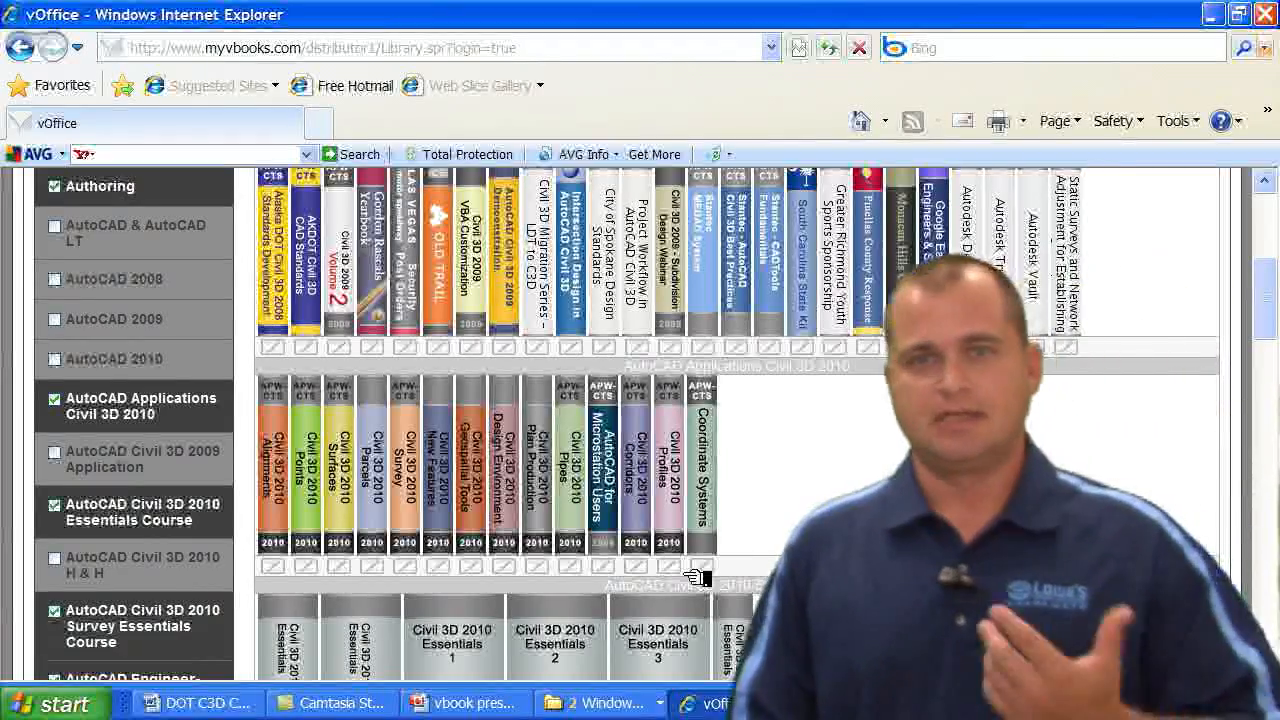
scroll("up", 3)
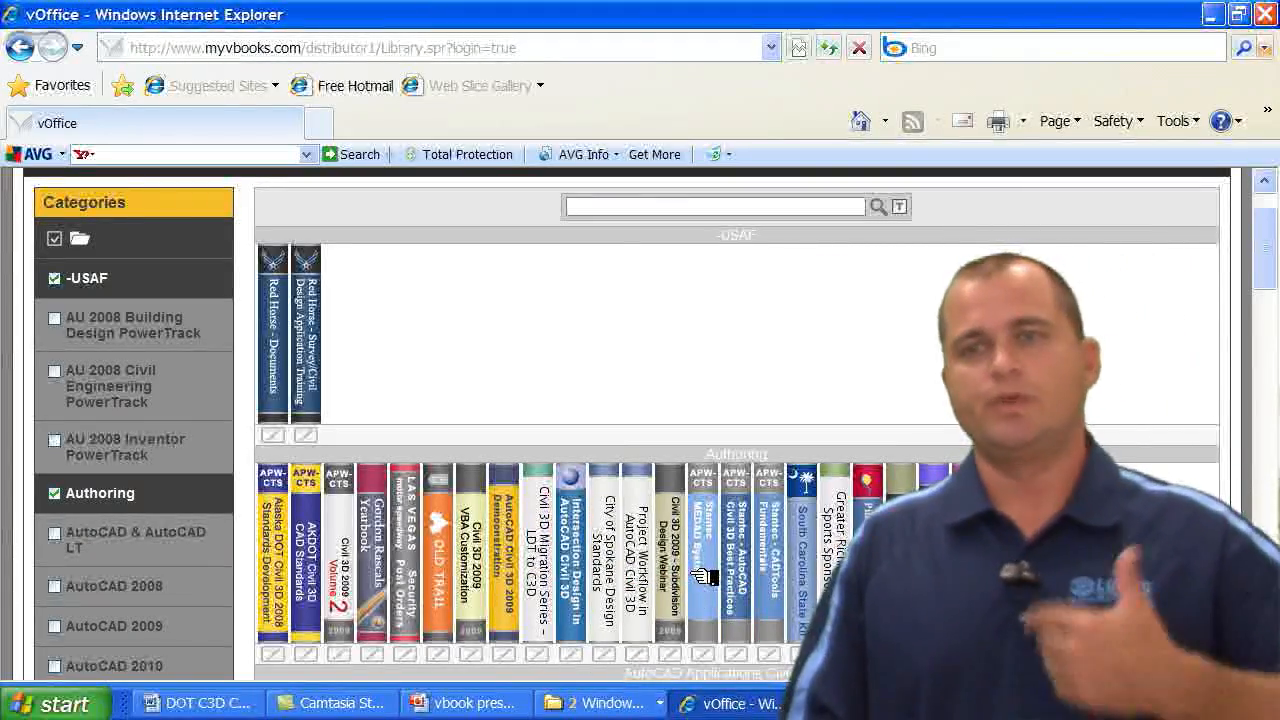
scroll("down", 3)
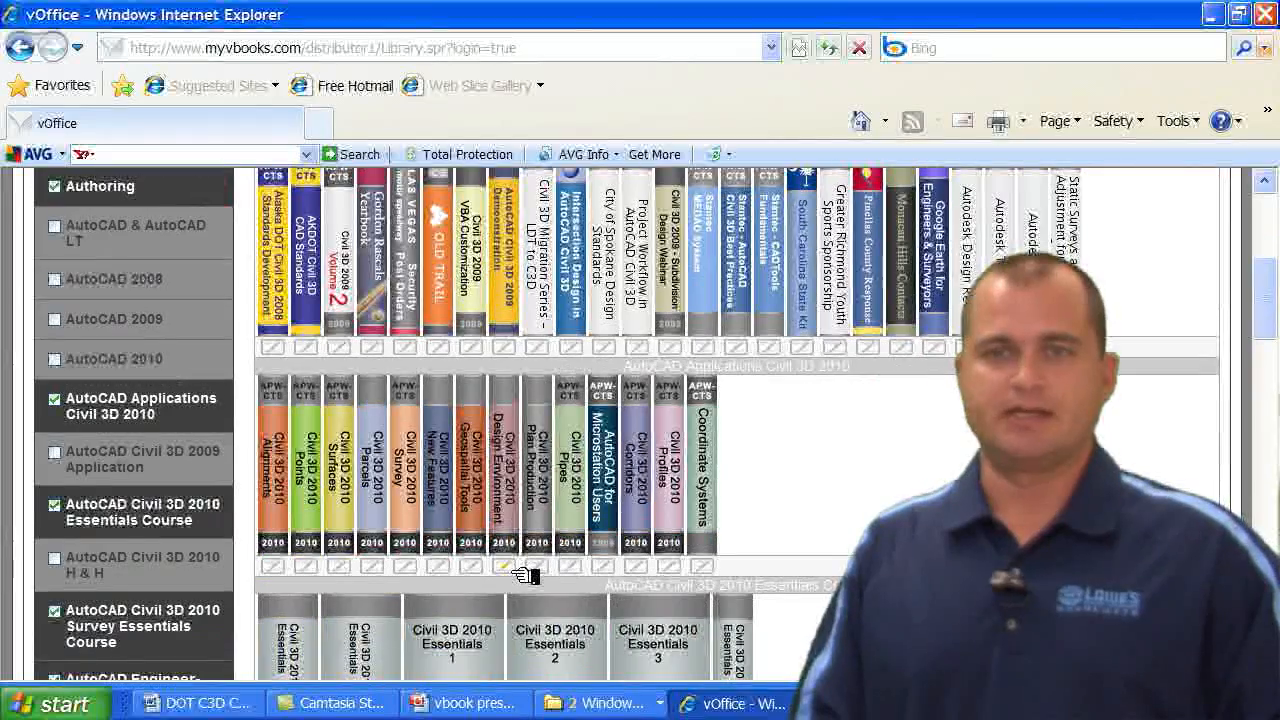
scroll("down", 3)
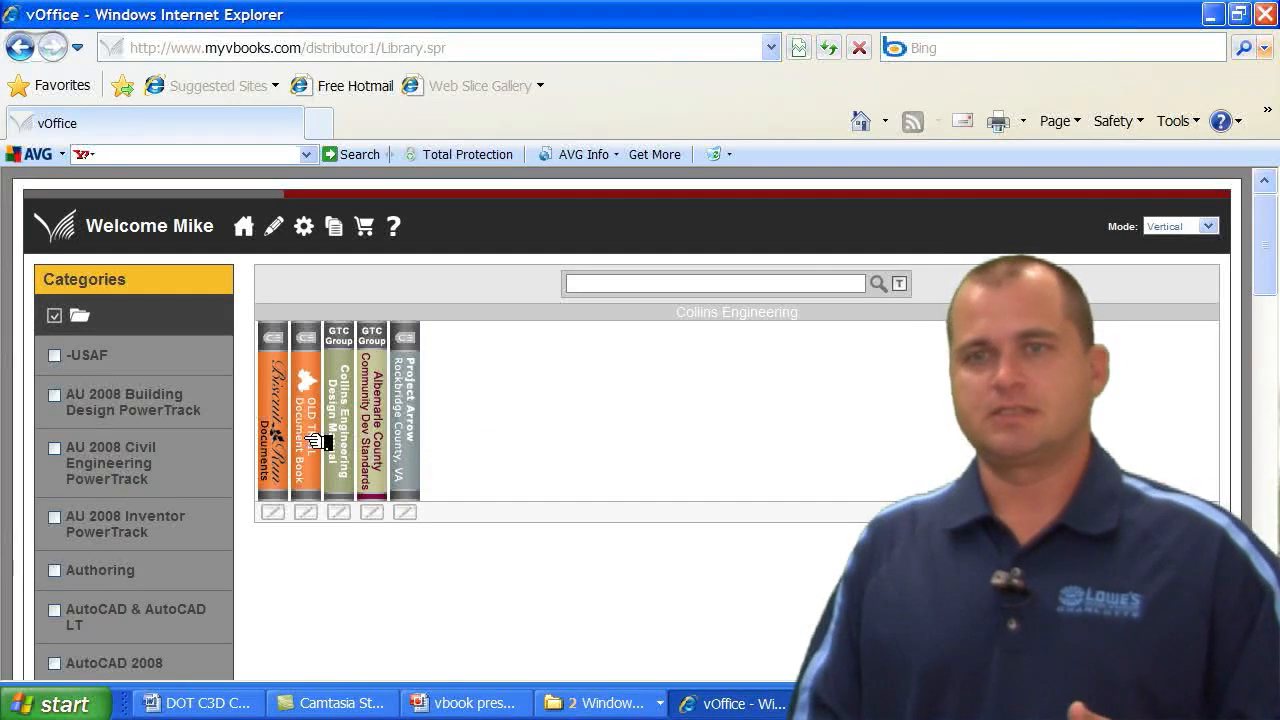
mouse_move(318, 620)
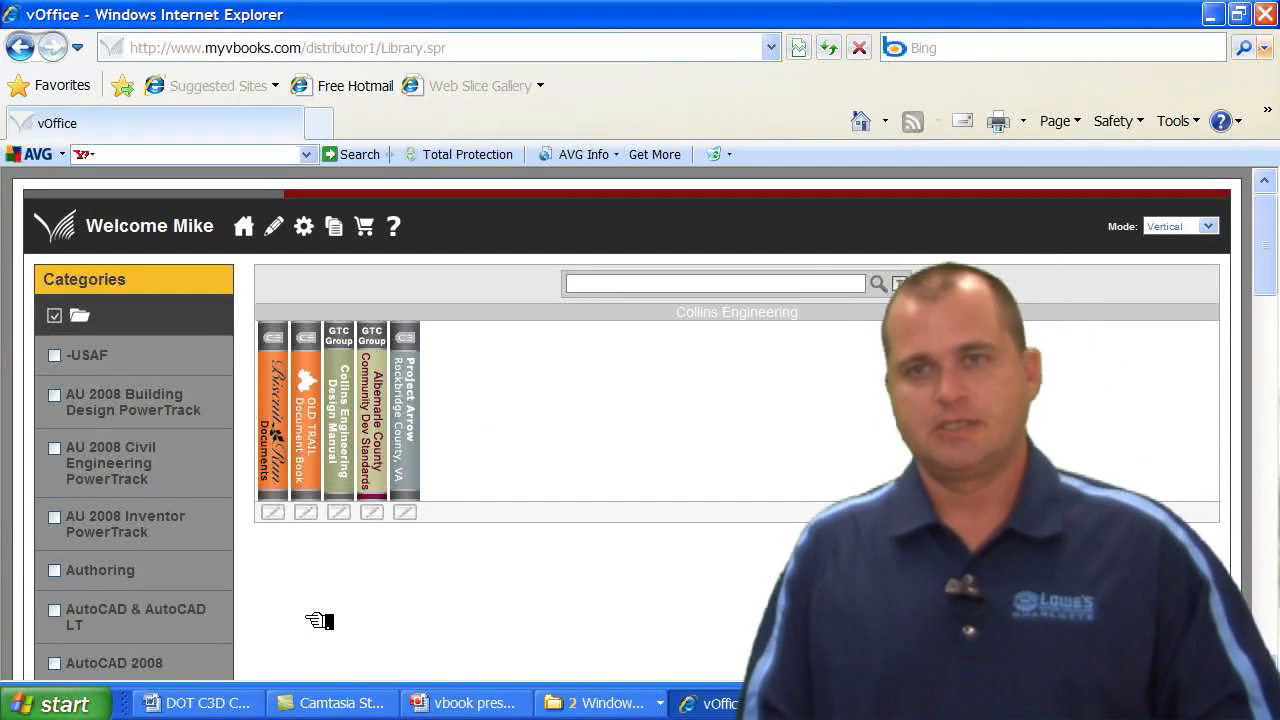
left_click(306, 410)
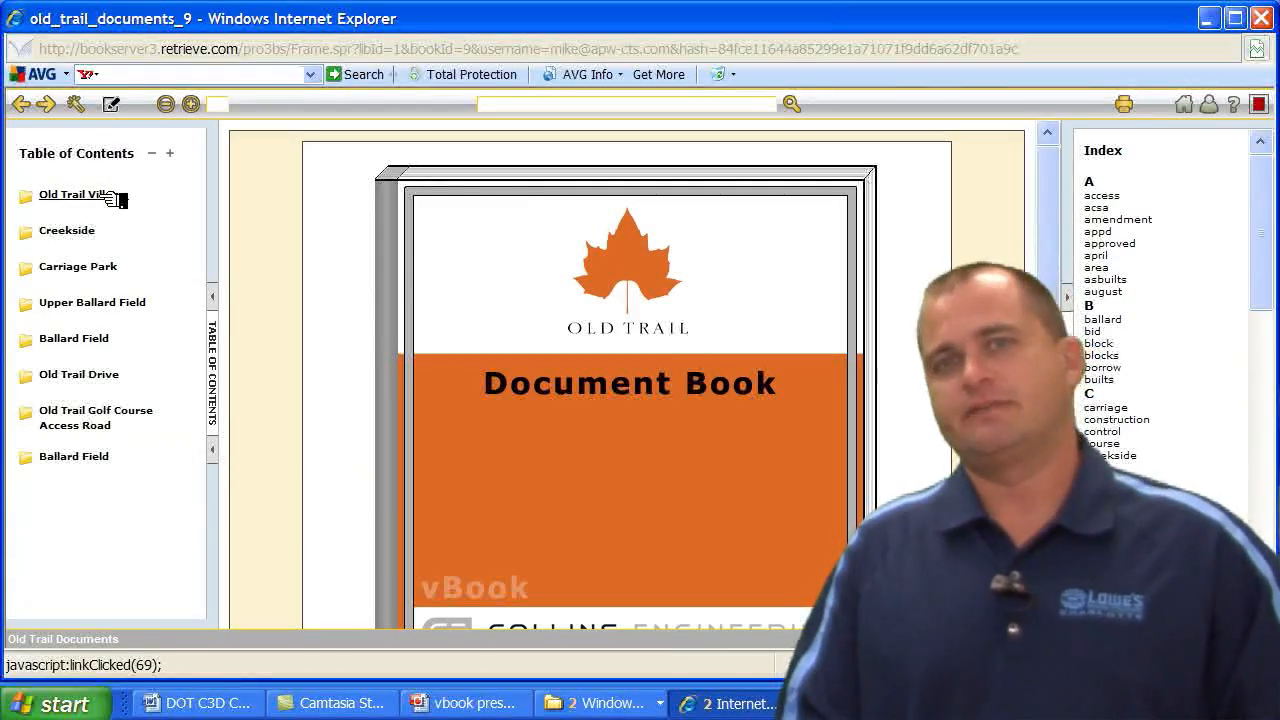
left_click(76, 194)
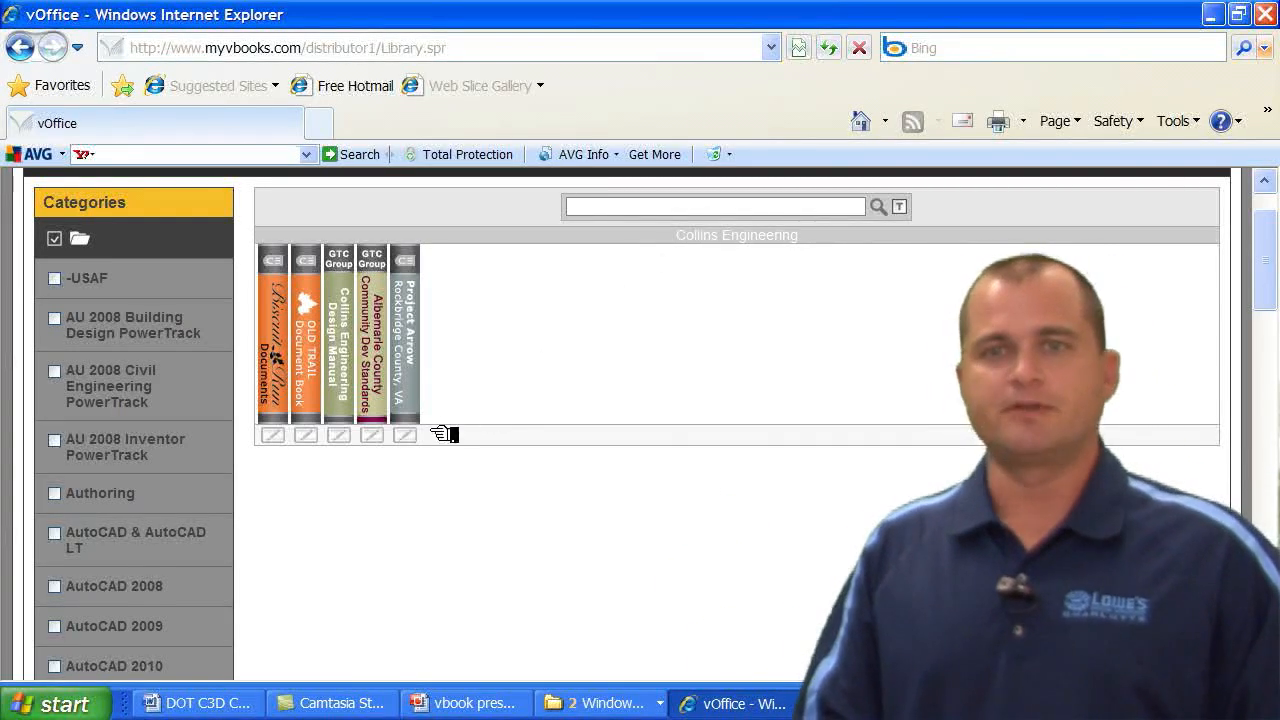
Check the AutoCAD Civil 3D 2010 H & H and Authoring categories to add their shelves to the library.
scroll("down", 3)
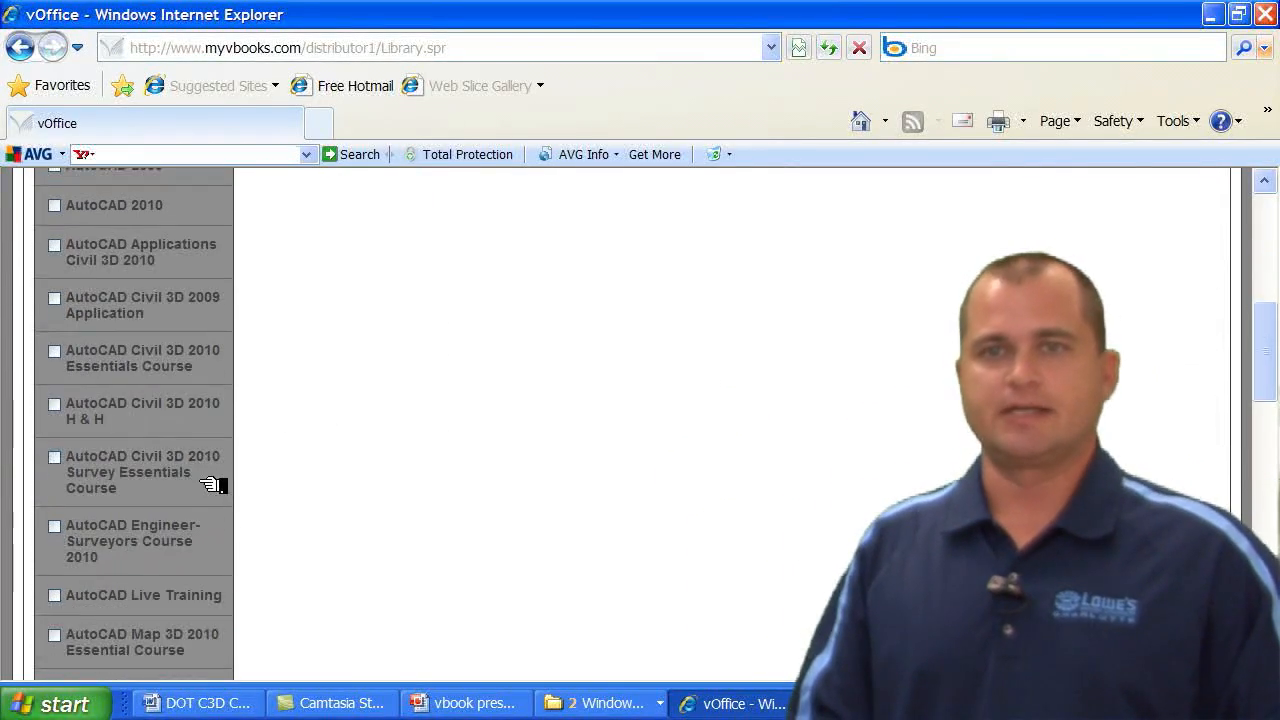
left_click(54, 404)
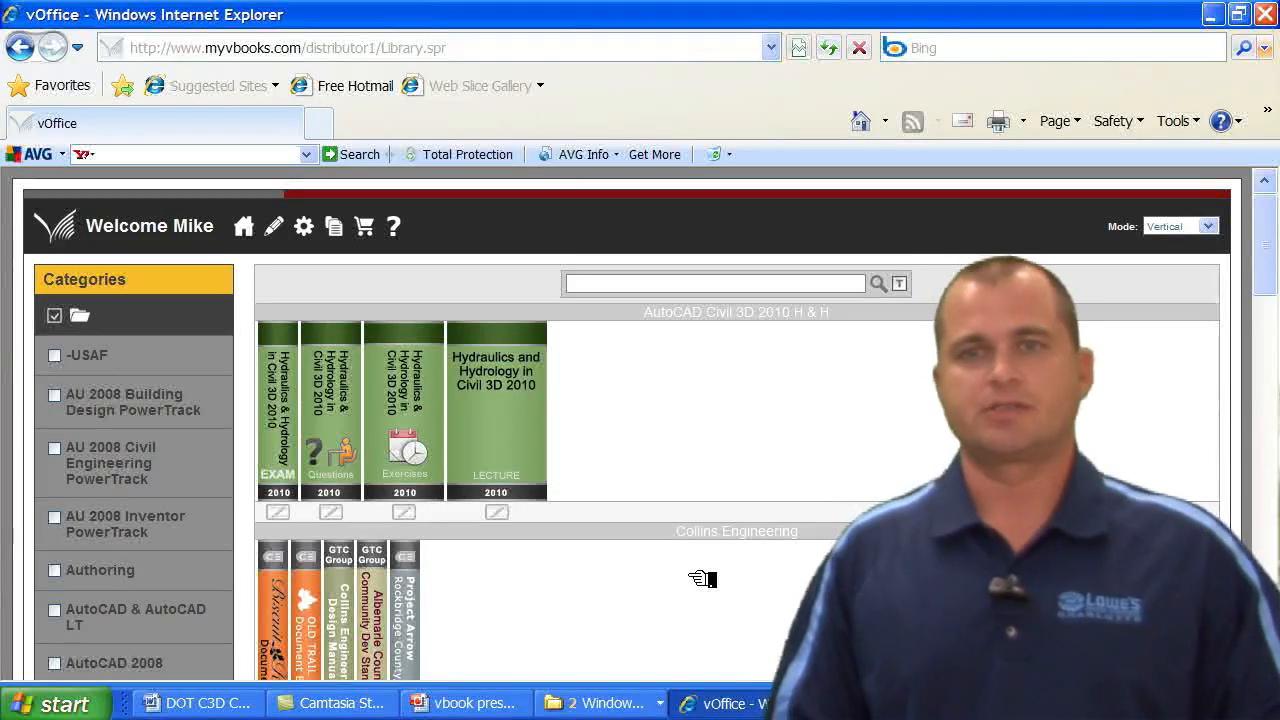
scroll("down", 3)
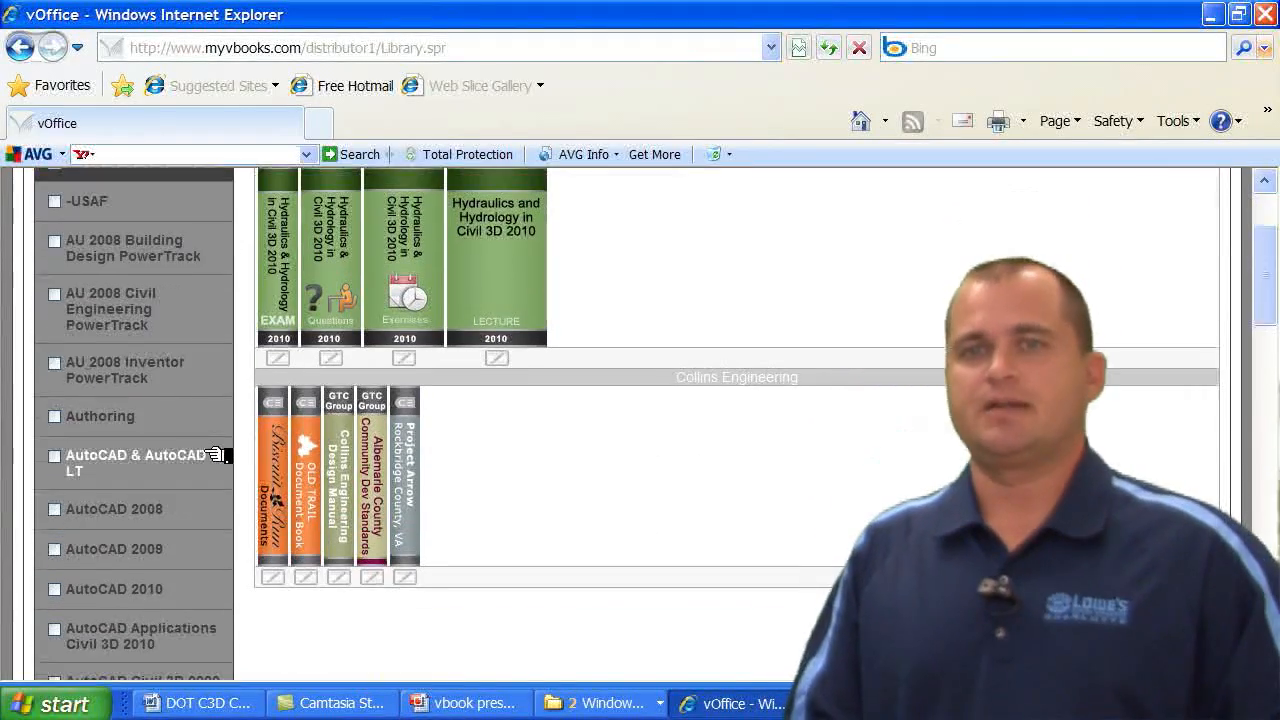
left_click(54, 416)
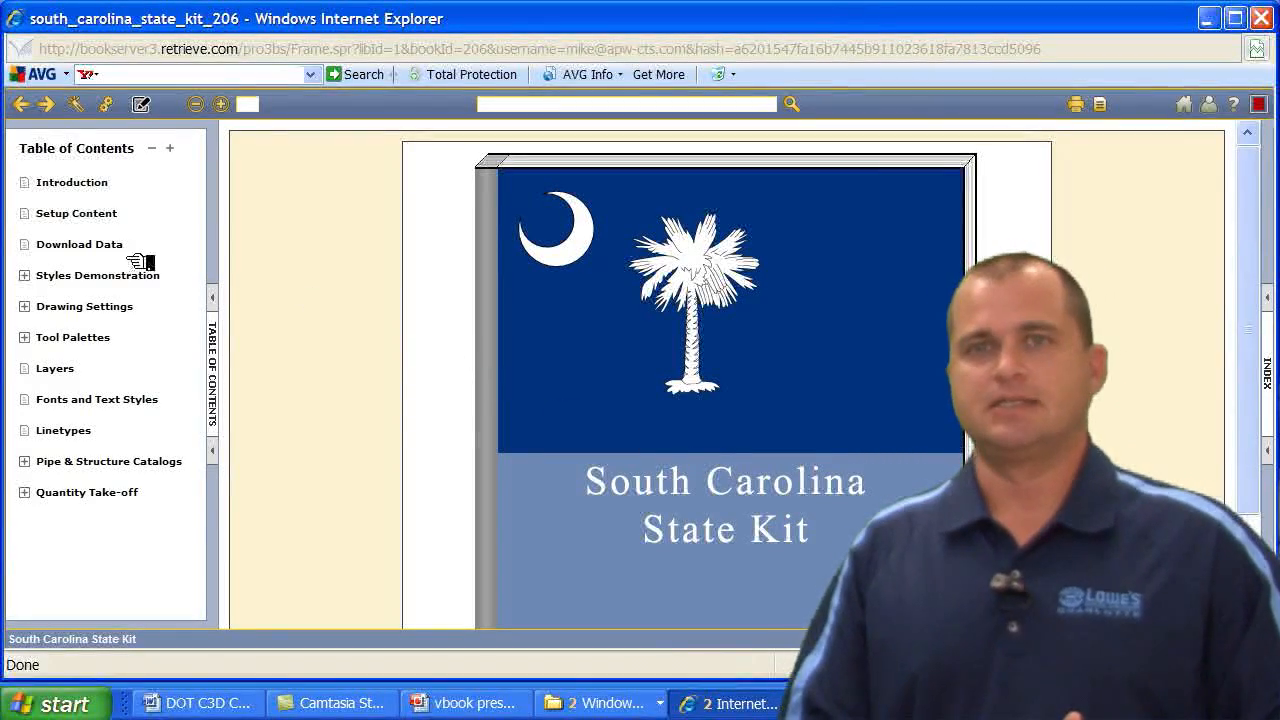
View the State Kit vBook's Download Data page and the Road Improvements tool palette page under Tool Palettes.
left_click(80, 244)
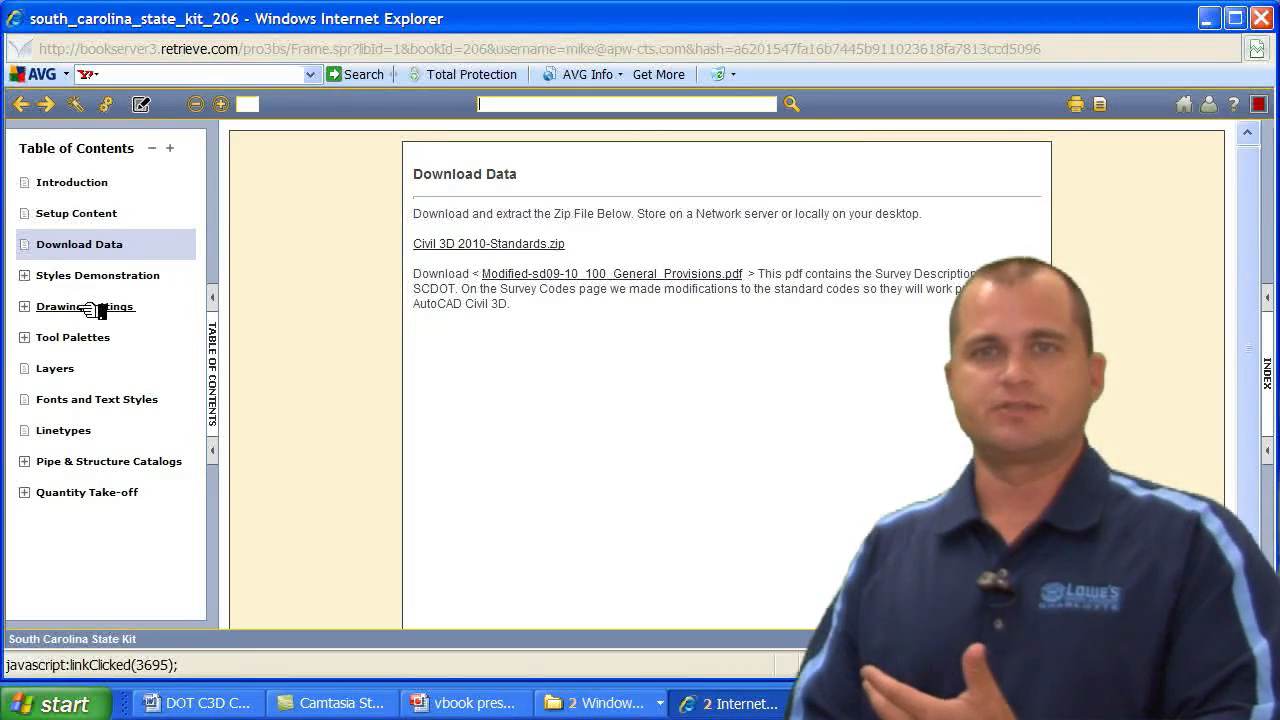
left_click(72, 336)
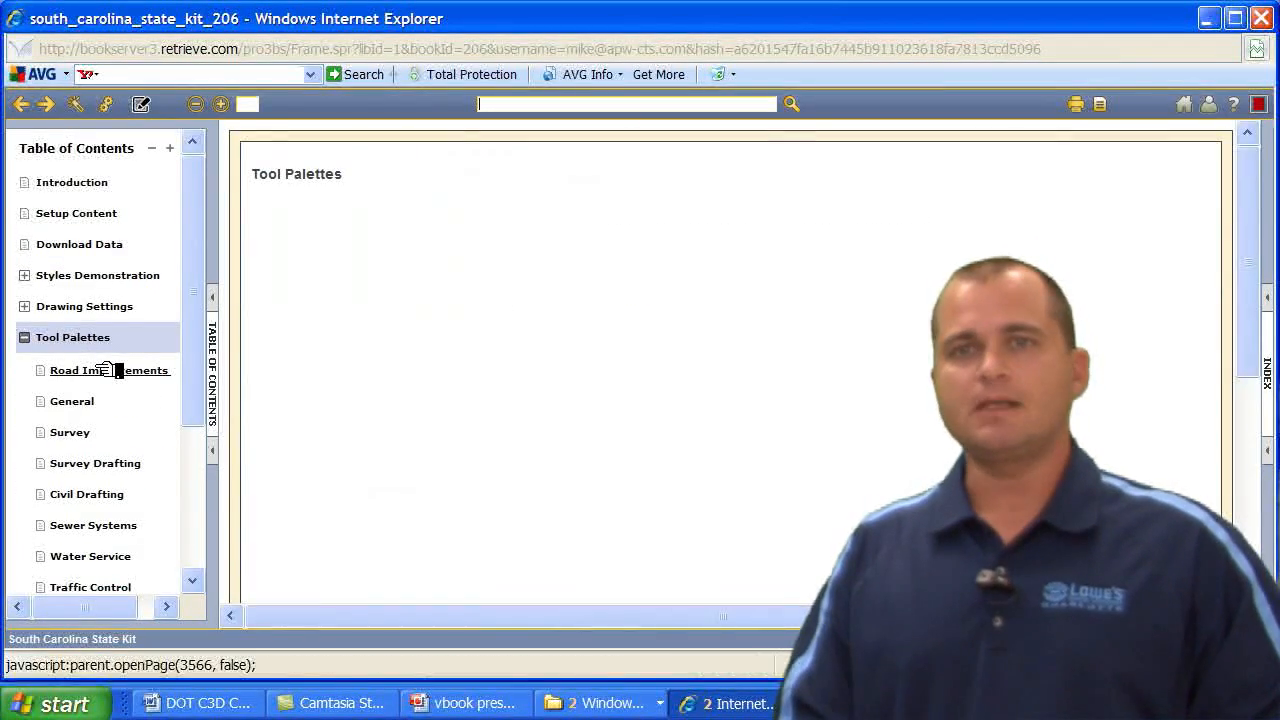
left_click(110, 370)
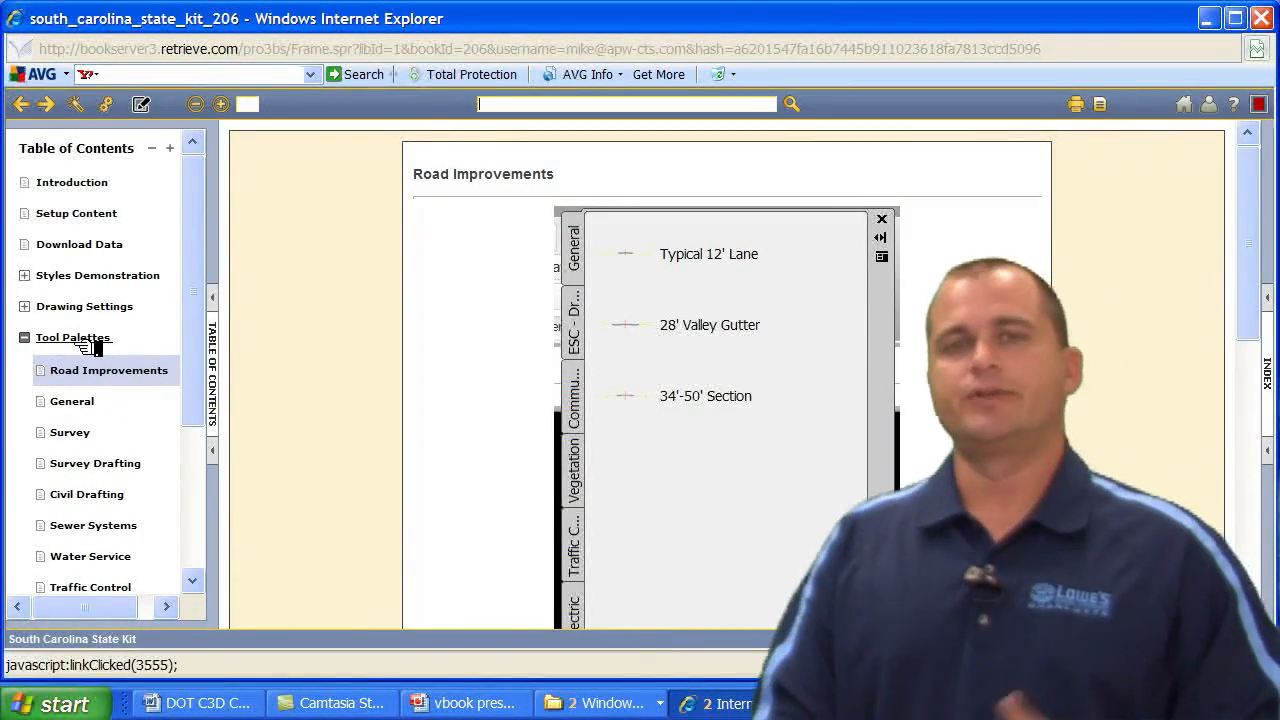
left_click(72, 336)
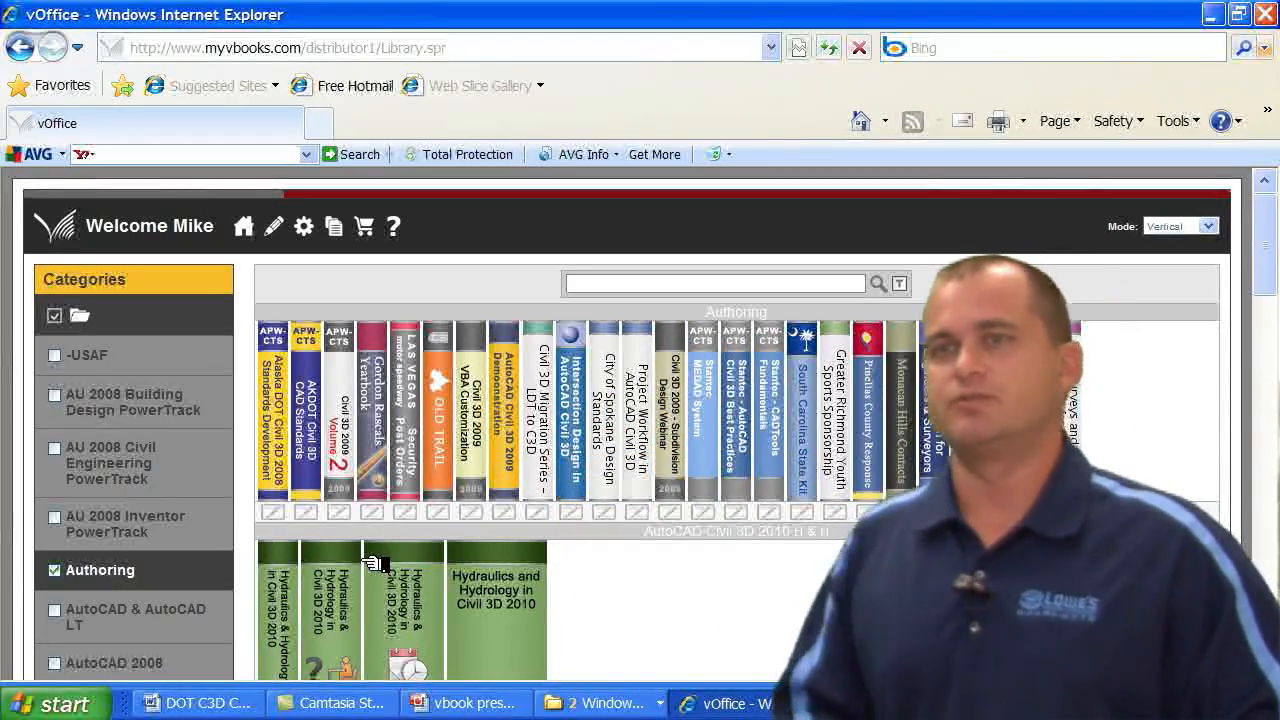
Open the Greater Richmond Youth Sports Sponsorship vBook from the Authoring shelf for editing.
scroll("down", 3)
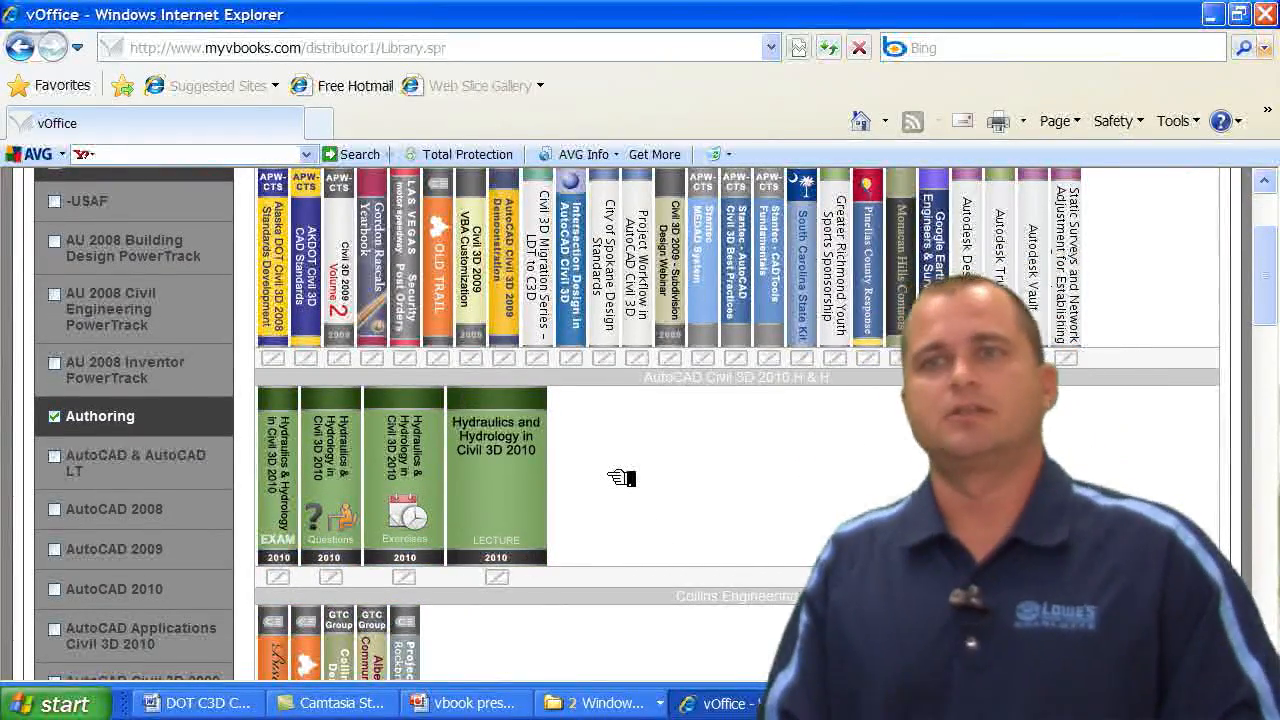
mouse_move(614, 310)
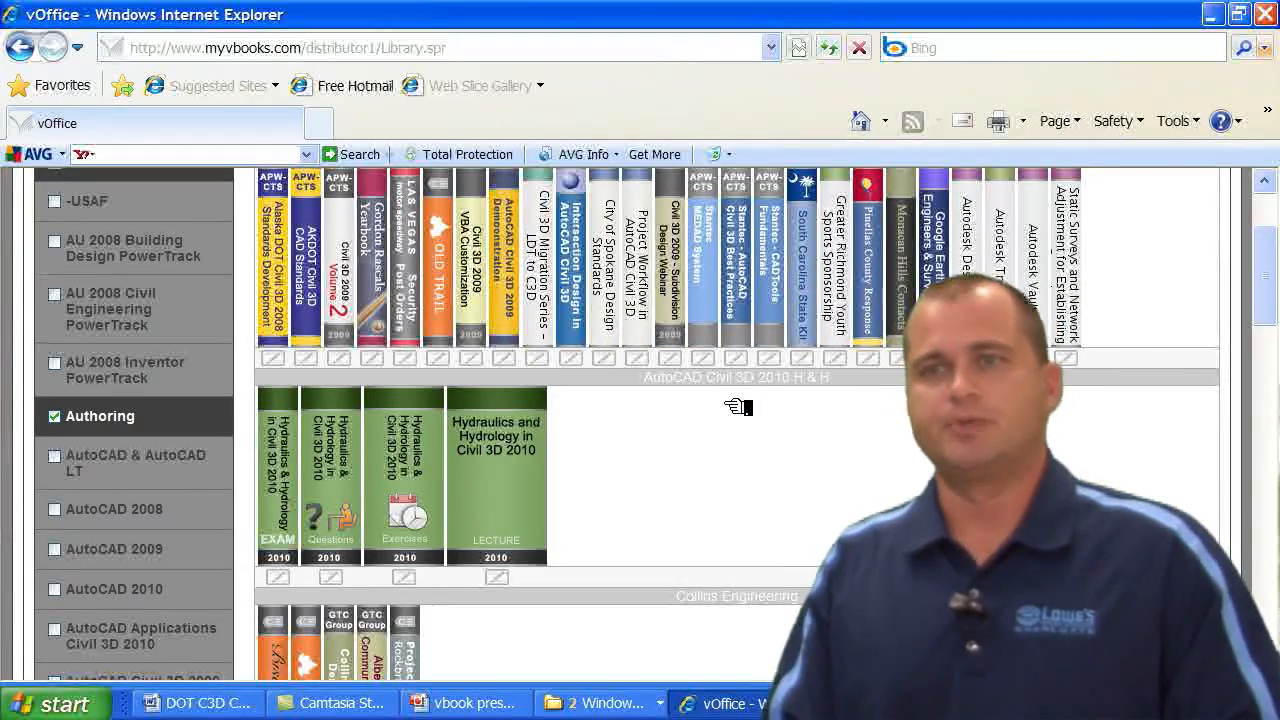
left_click(832, 256)
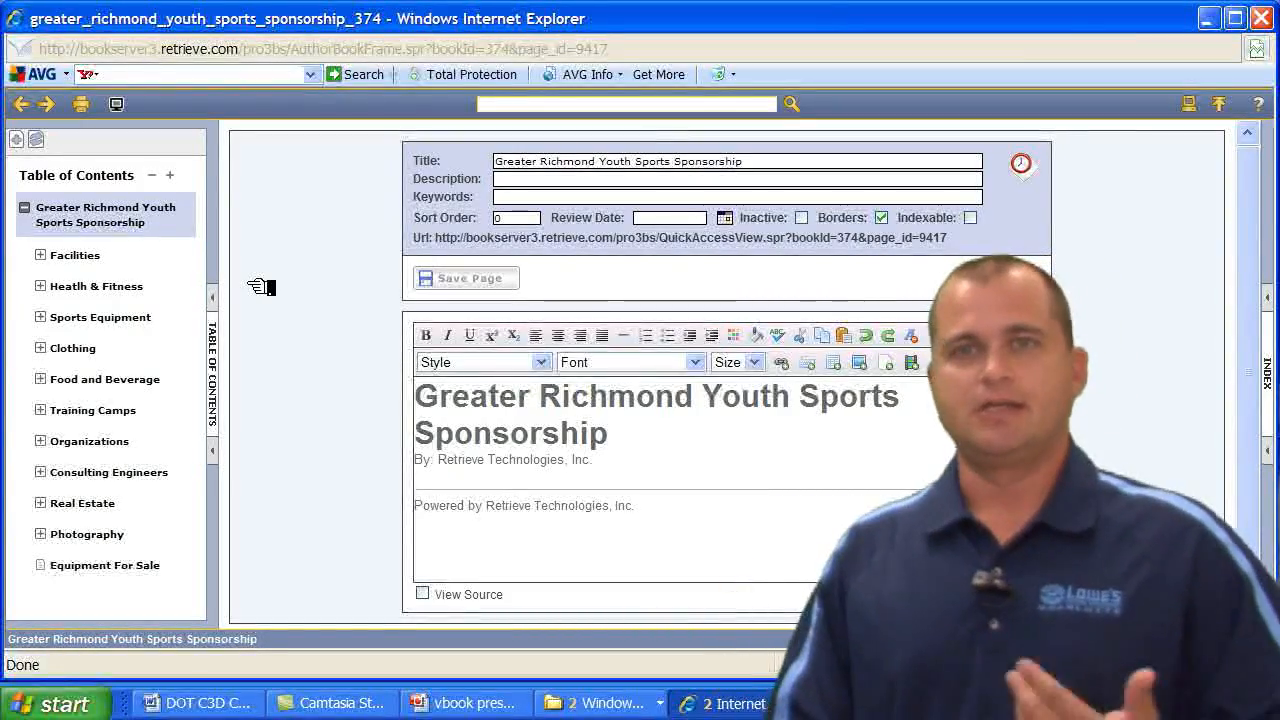
mouse_move(30, 140)
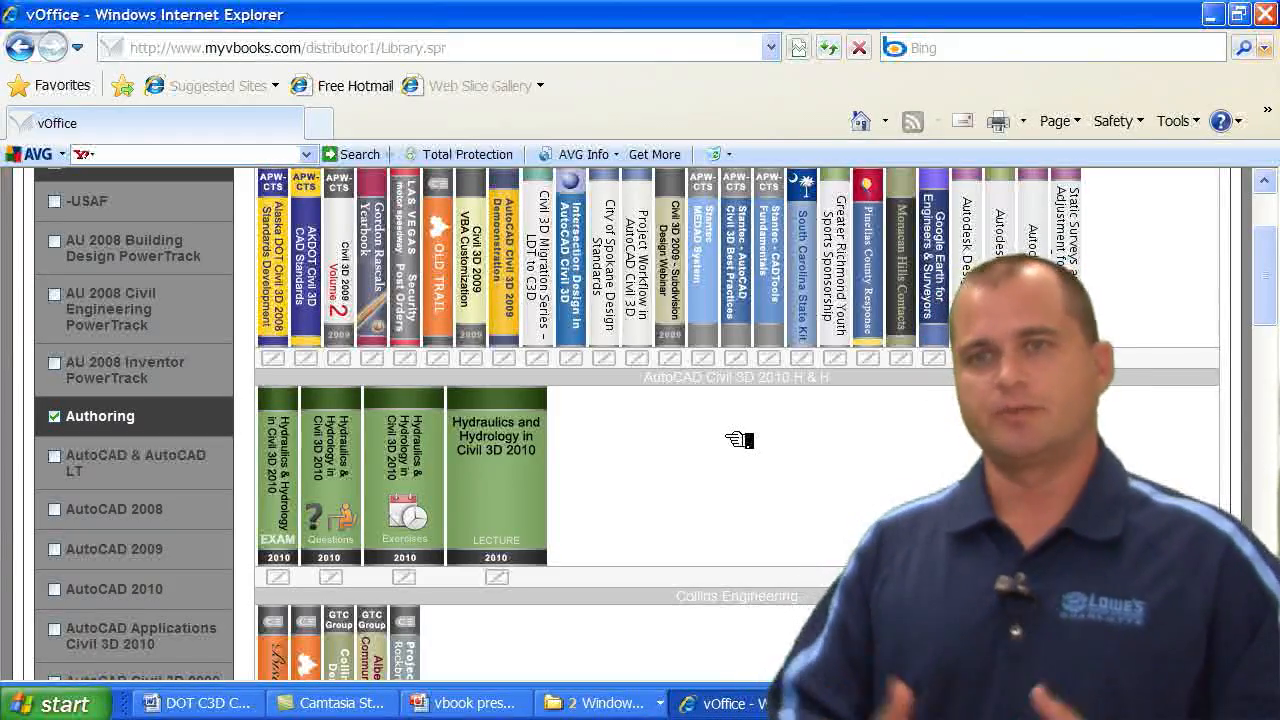
Scroll the Categories list and shelves to show the added AutoCAD Applications Civil 3D 2010 shelf.
scroll("up", 3)
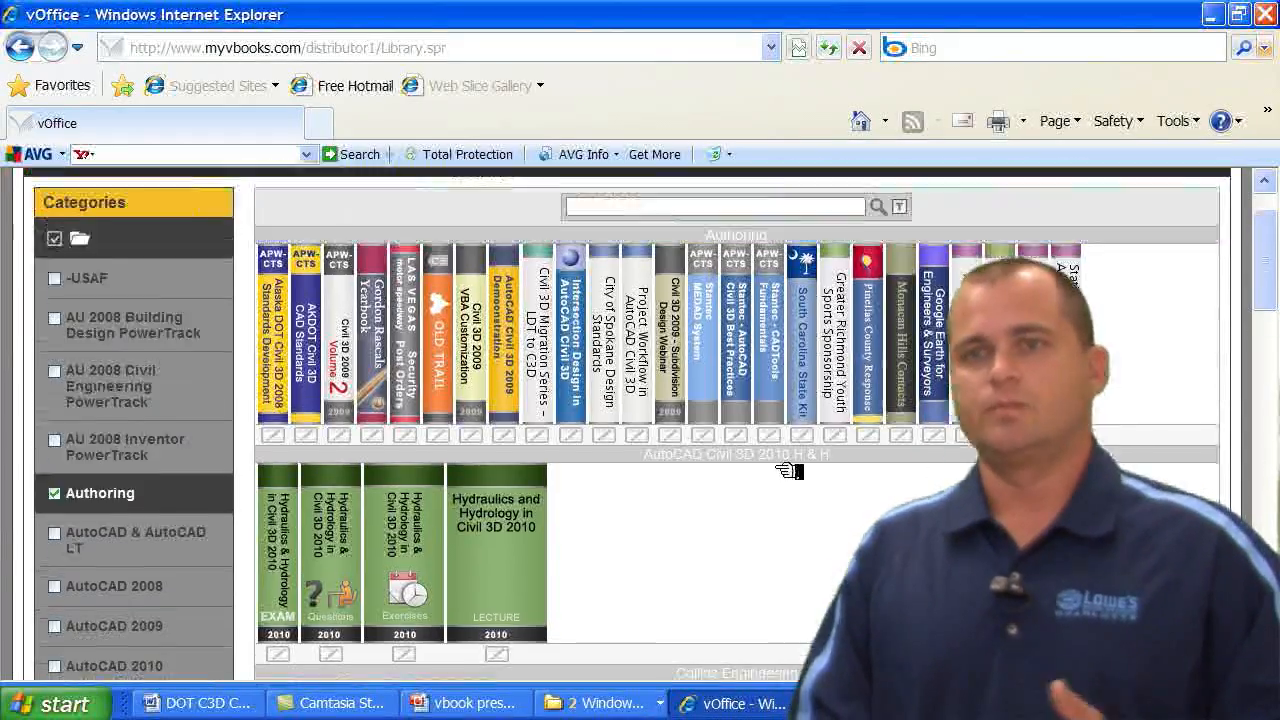
scroll("down", 3)
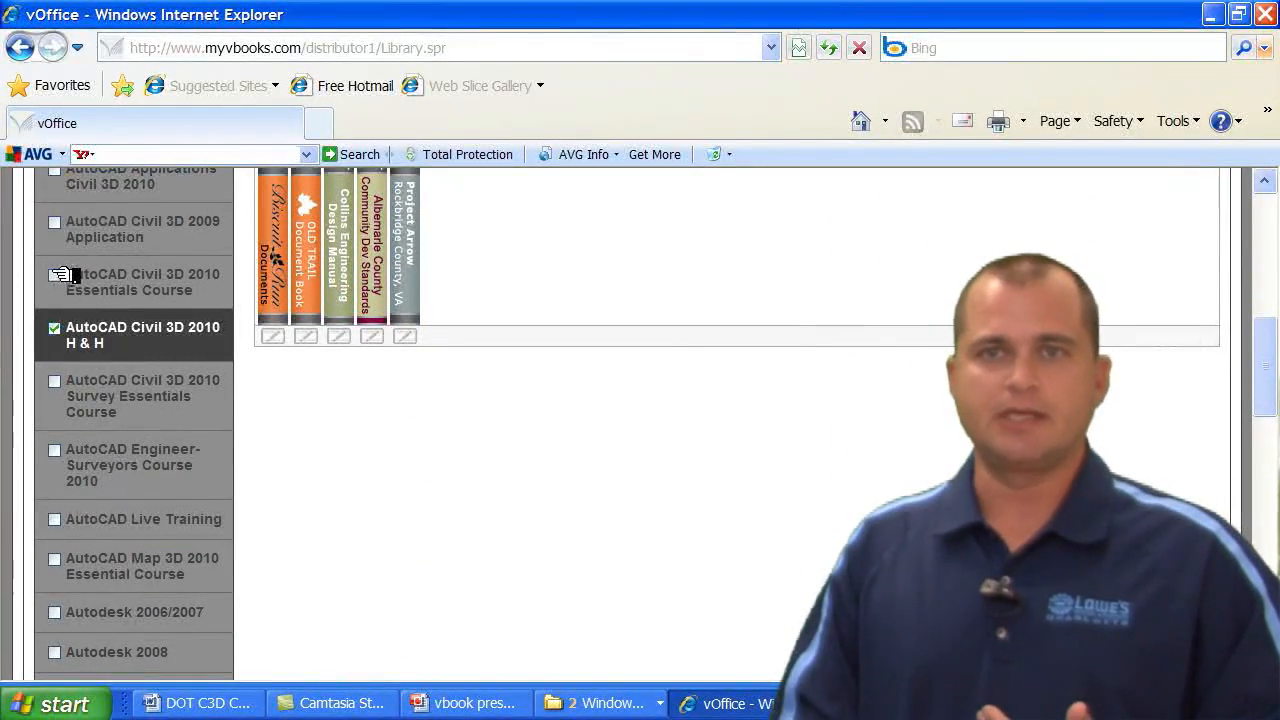
scroll("up", 3)
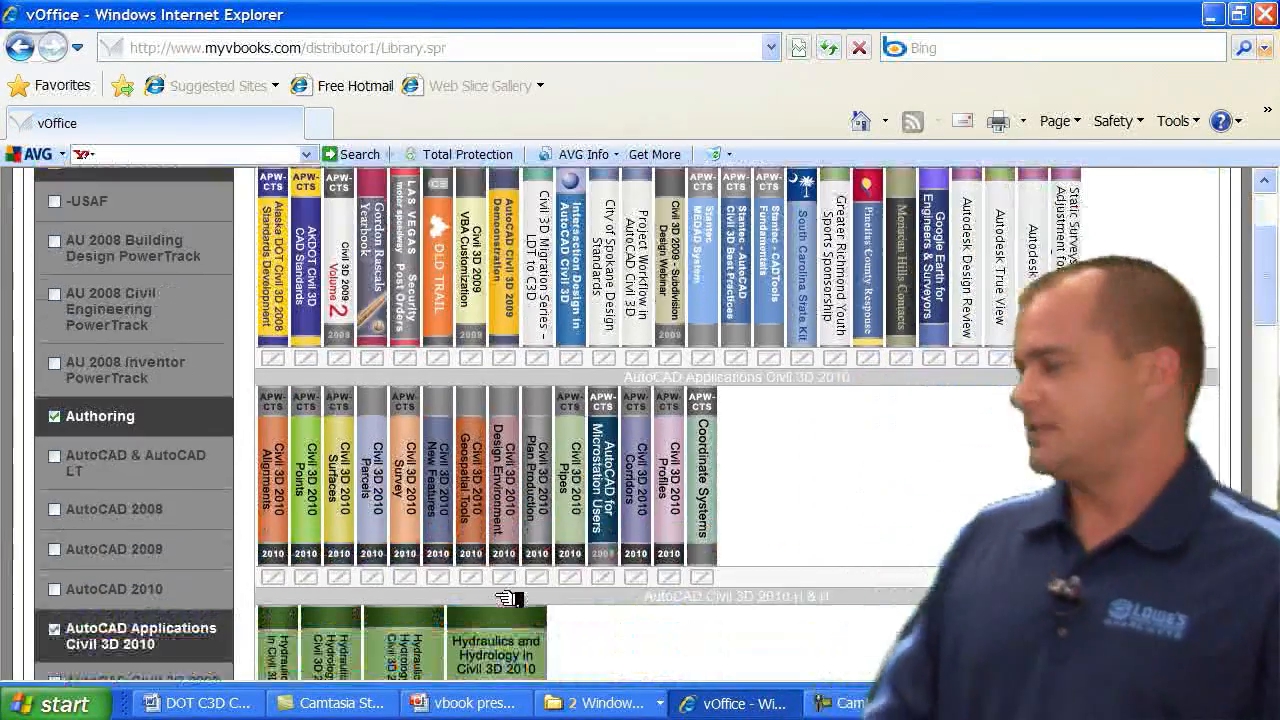
mouse_move(512, 596)
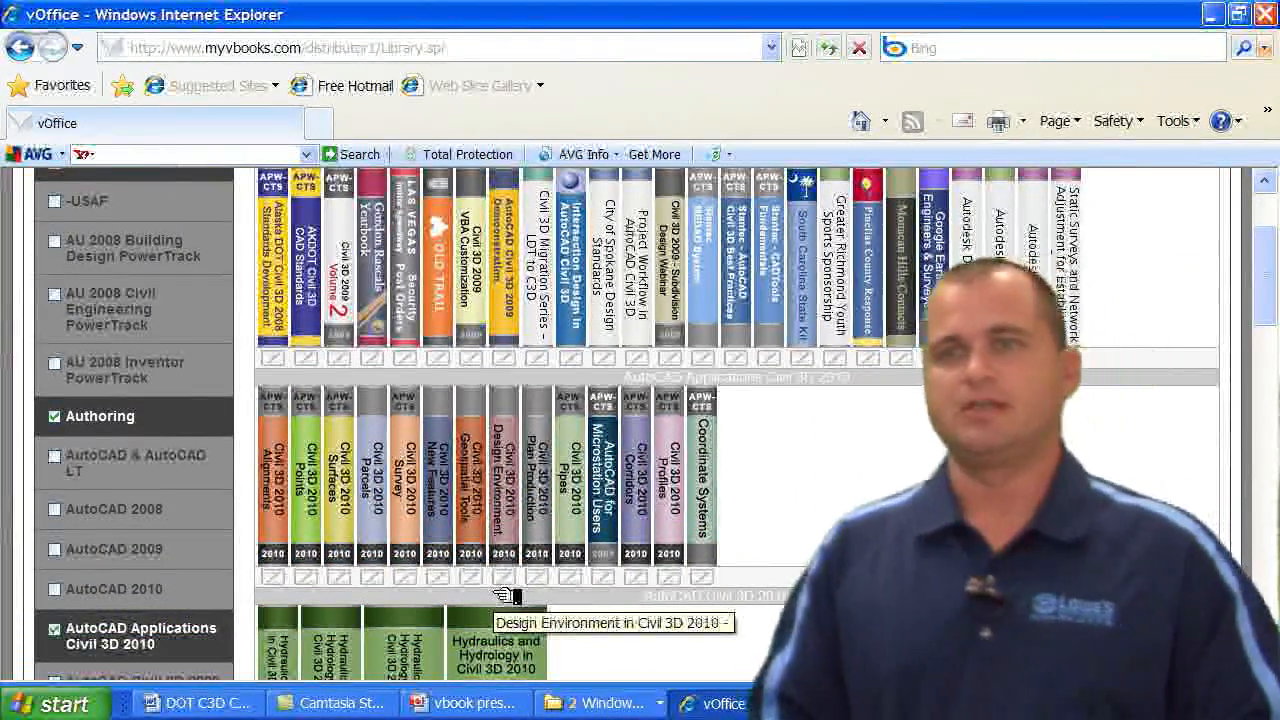